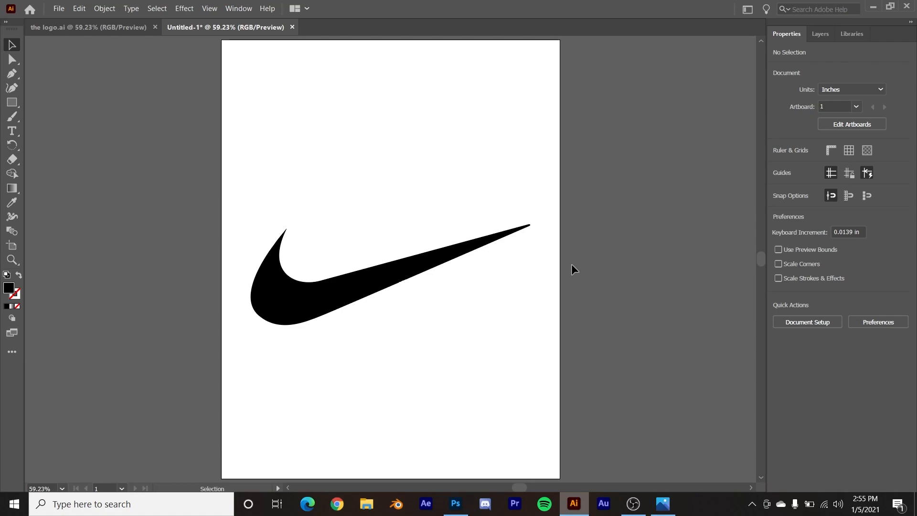
{"action": "mouse_move", "coordinate": [544, 380]}
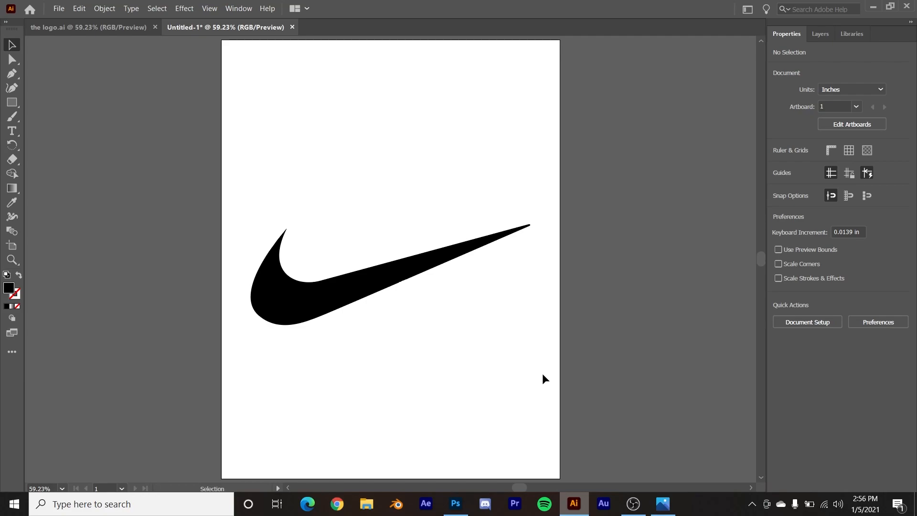
{"action": "mouse_move", "coordinate": [424, 244]}
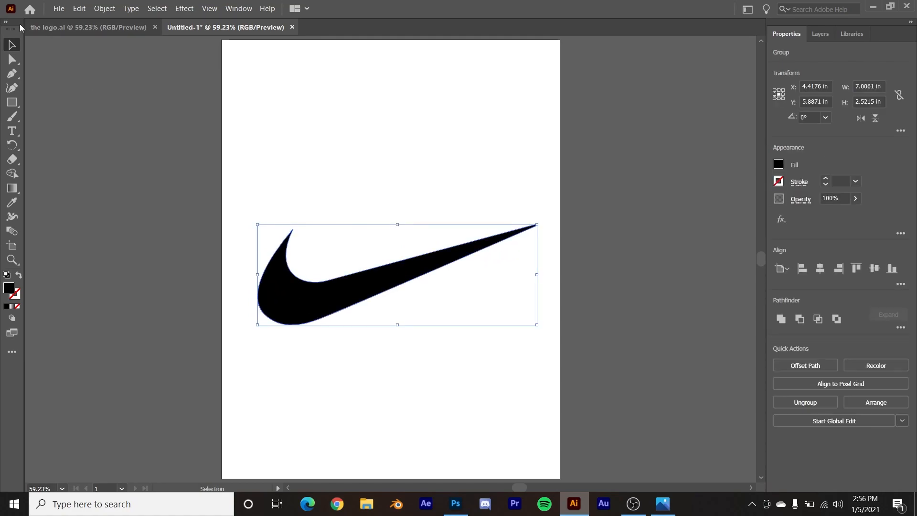
Deselect the nudged swoosh group by clicking empty canvas
{"action": "left_click", "coordinate": [58, 9]}
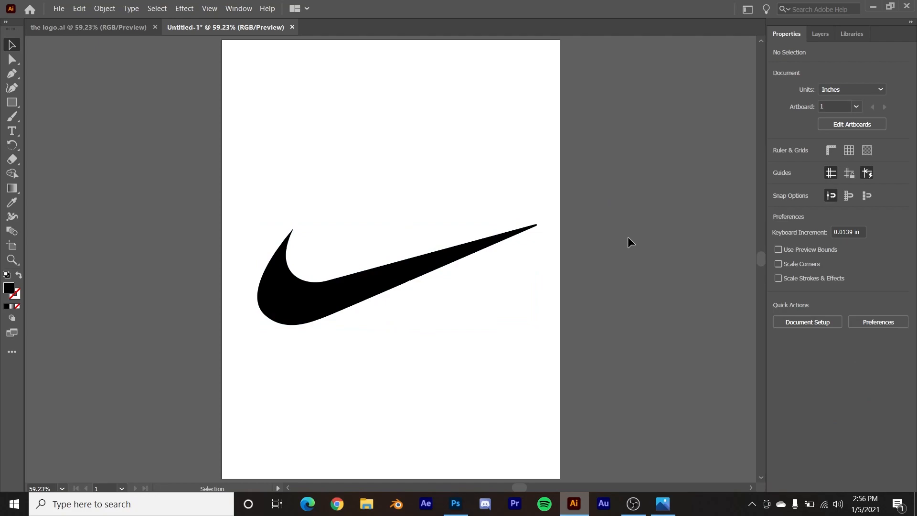
Save the artwork to the Desktop as an SVG named nike3 and confirm the SVG options
{"action": "left_click", "coordinate": [58, 9]}
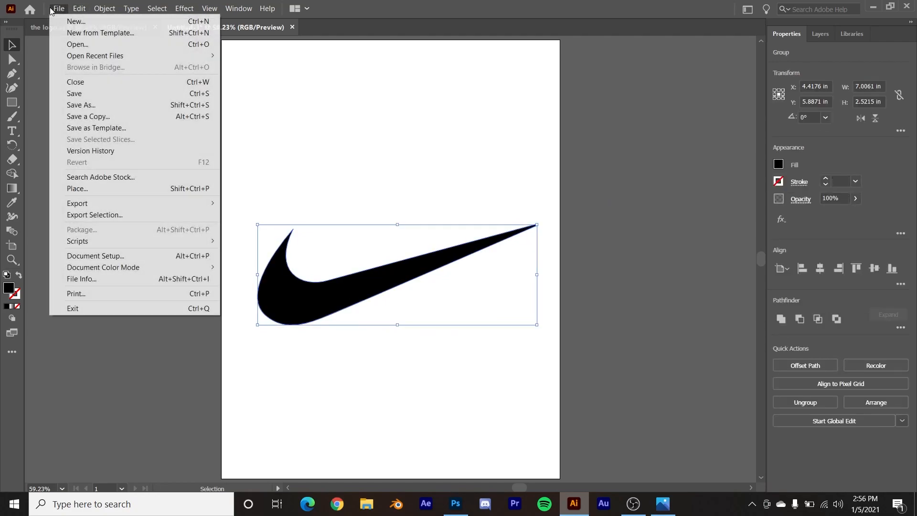
{"action": "mouse_move", "coordinate": [77, 188]}
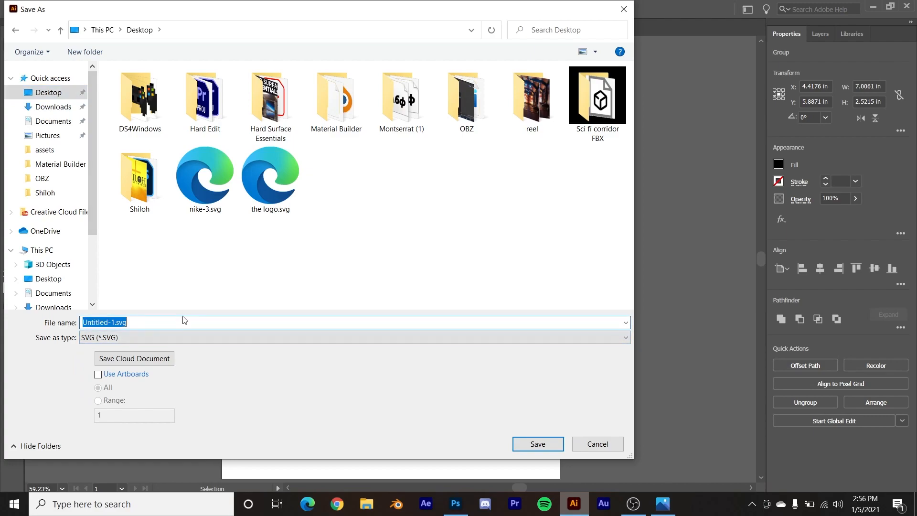
{"action": "type", "text": "nike"}
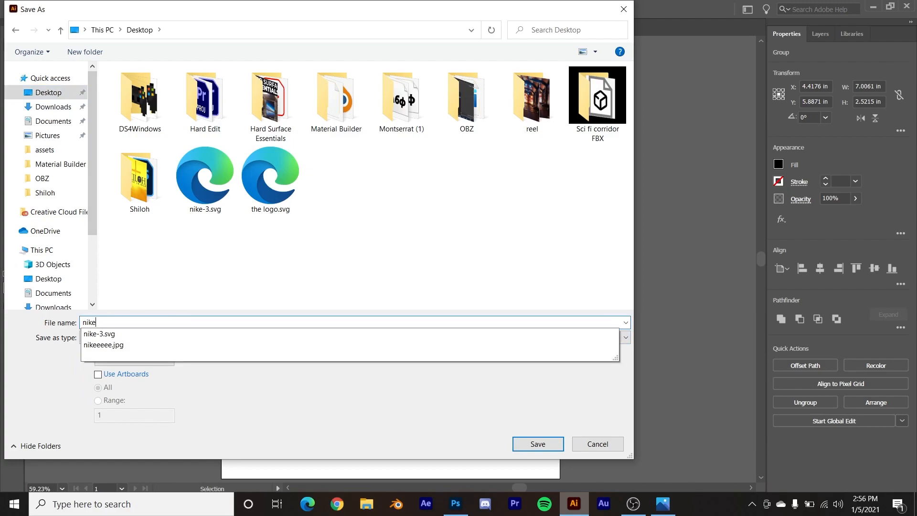
{"action": "left_click", "coordinate": [536, 444]}
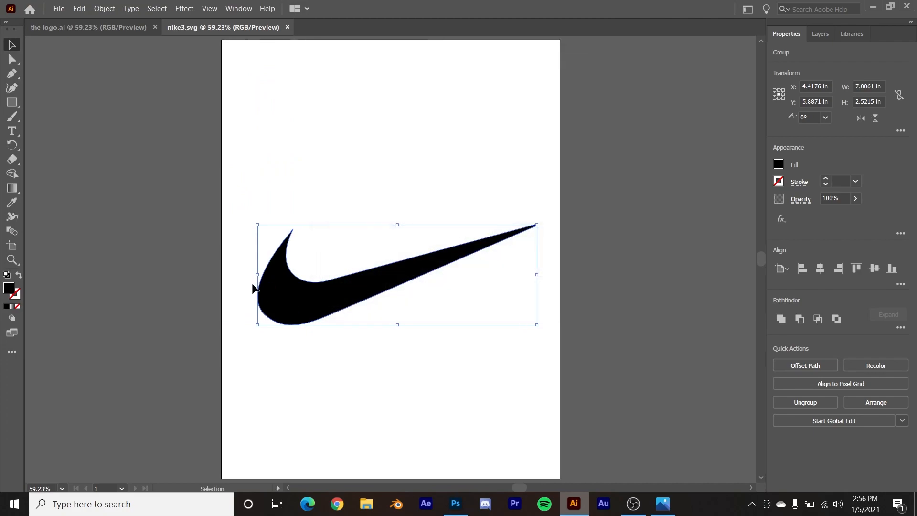
{"action": "left_click", "coordinate": [136, 222]}
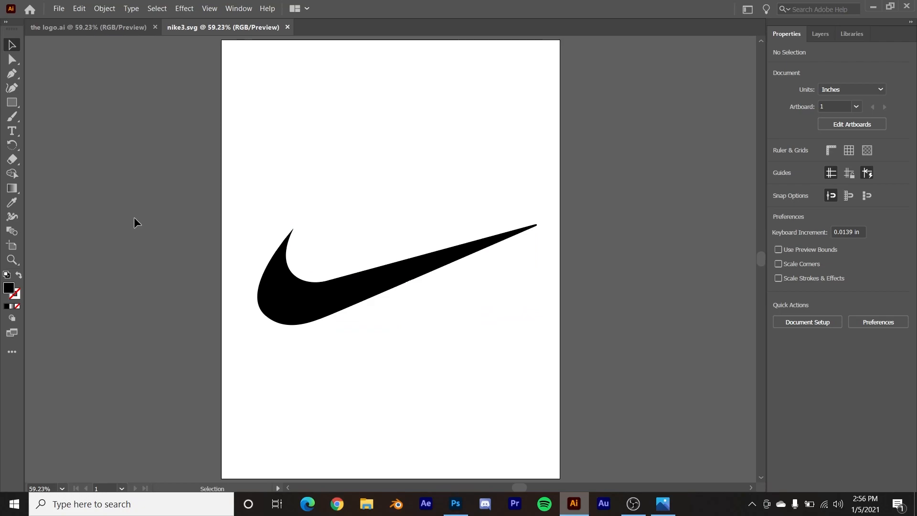
{"action": "mouse_move", "coordinate": [173, 206]}
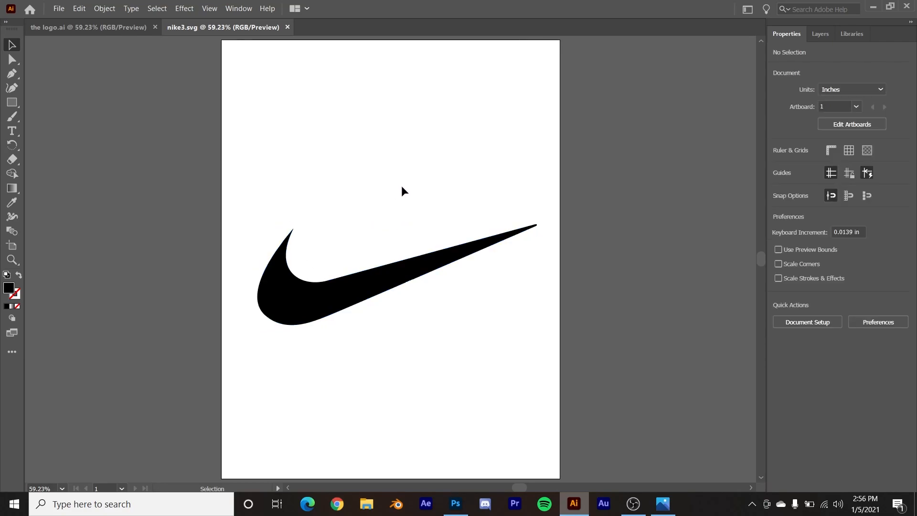
{"action": "mouse_move", "coordinate": [640, 500]}
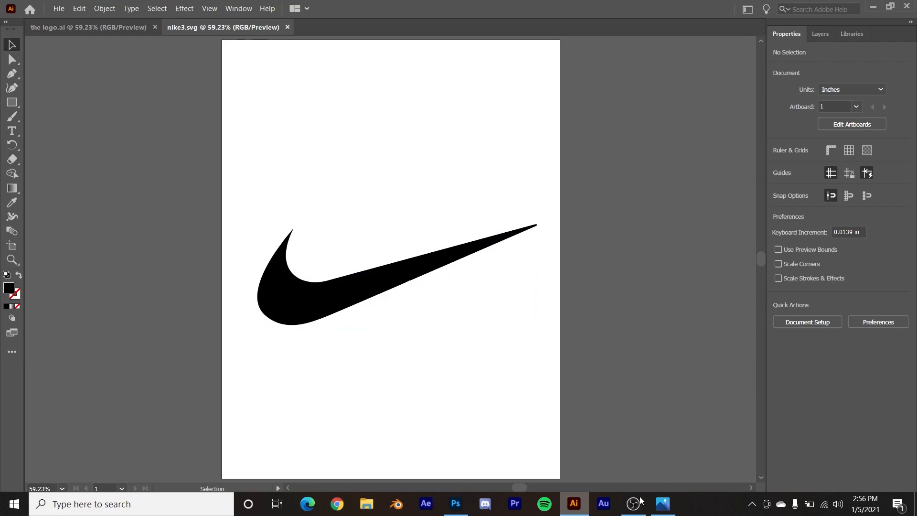
Import nike3.svg from the Desktop into the Blender scene as a curve
{"action": "left_click", "coordinate": [395, 504]}
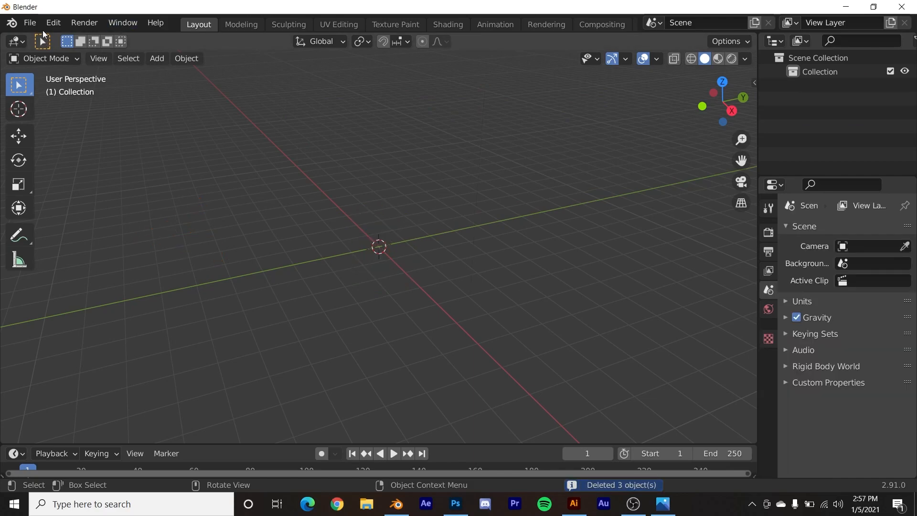
{"action": "left_click", "coordinate": [30, 22]}
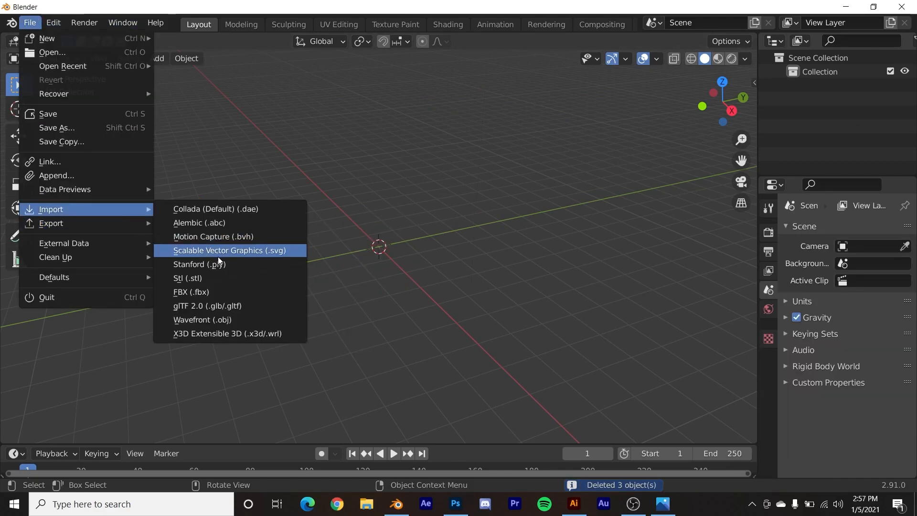
{"action": "left_click", "coordinate": [231, 250]}
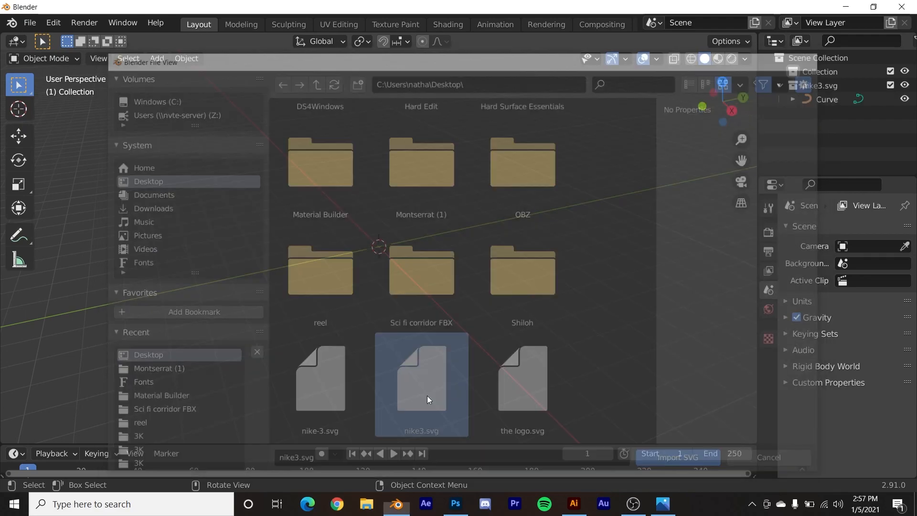
{"action": "left_click", "coordinate": [678, 457]}
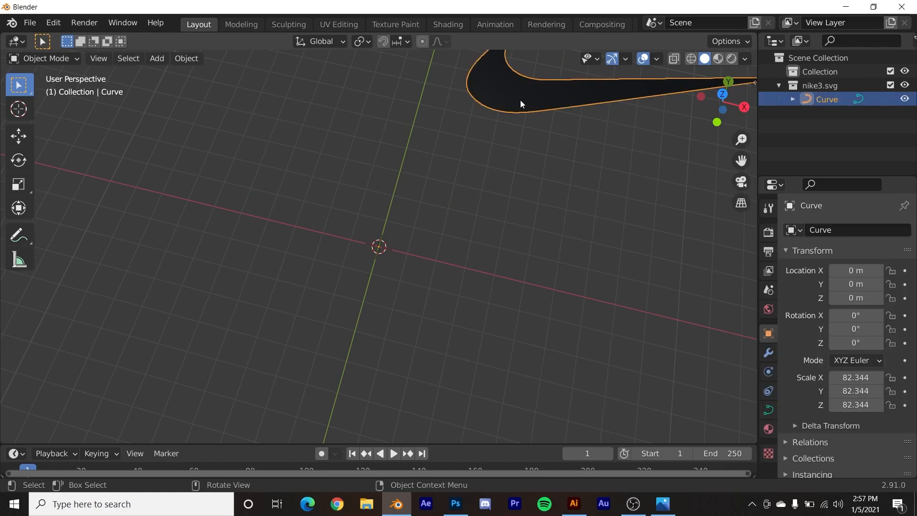
{"action": "mouse_move", "coordinate": [530, 181]}
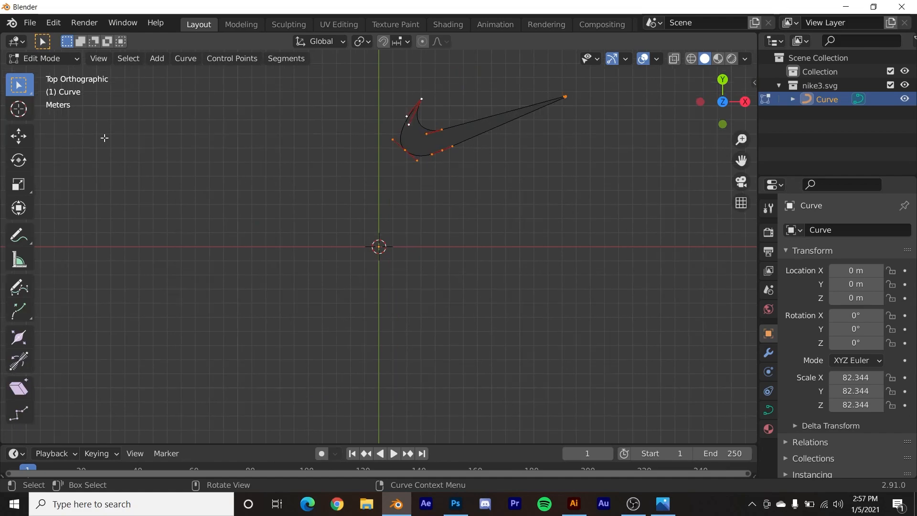
Return to Object Mode so the curve can be rotated 90° around X
{"action": "left_click", "coordinate": [18, 136]}
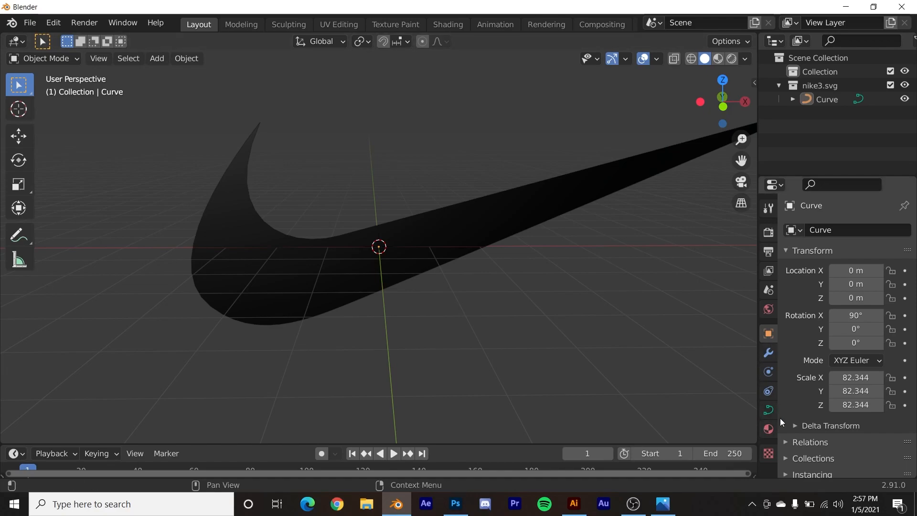
Set the curve's Geometry Extrude to 0.002 m for slight thickness
{"action": "left_click", "coordinate": [768, 410]}
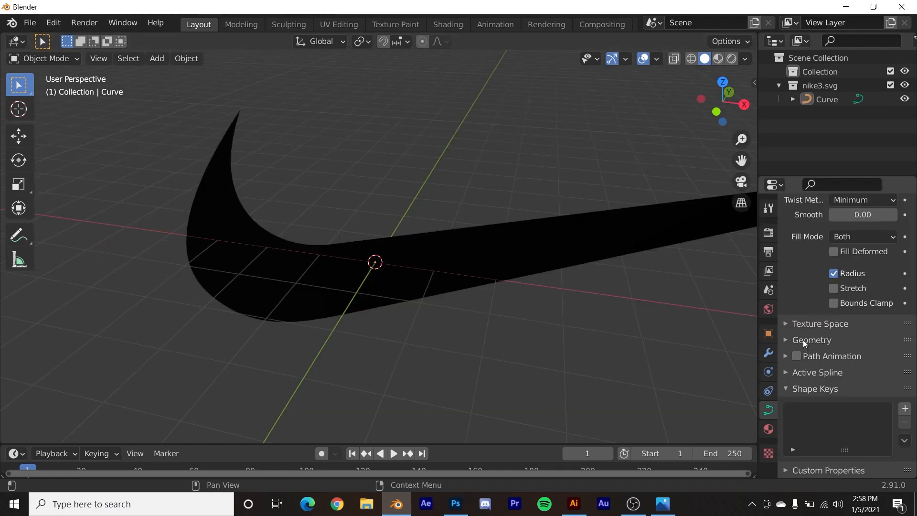
{"action": "left_click", "coordinate": [812, 340]}
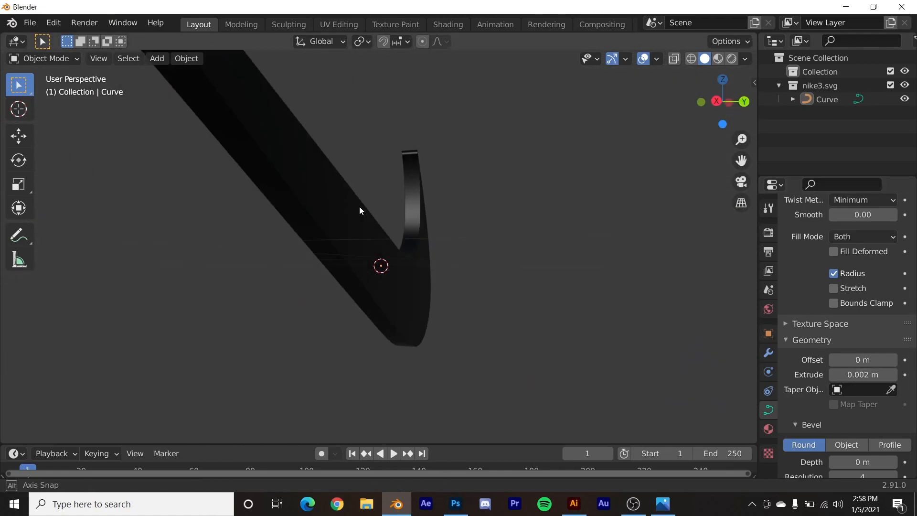
{"action": "left_click_drag", "start_coordinate": [360, 211], "coordinate": [491, 285]}
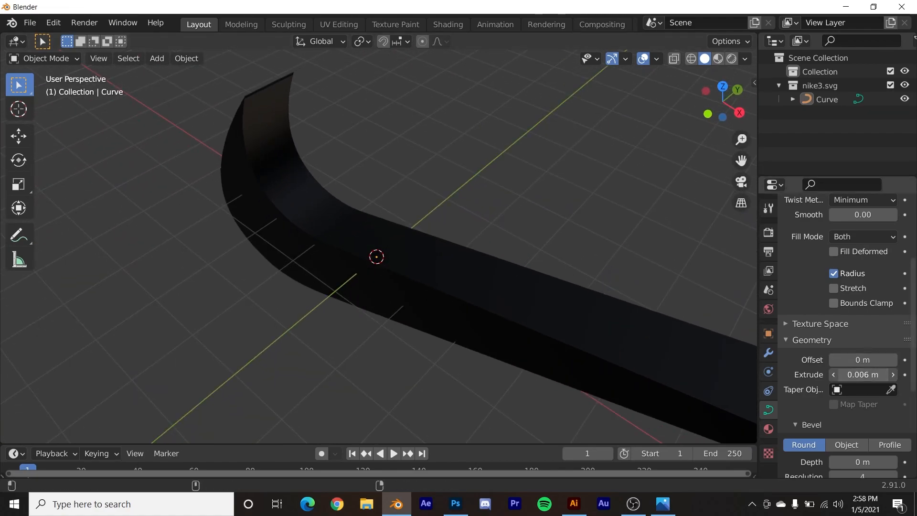
{"action": "left_click", "coordinate": [834, 375]}
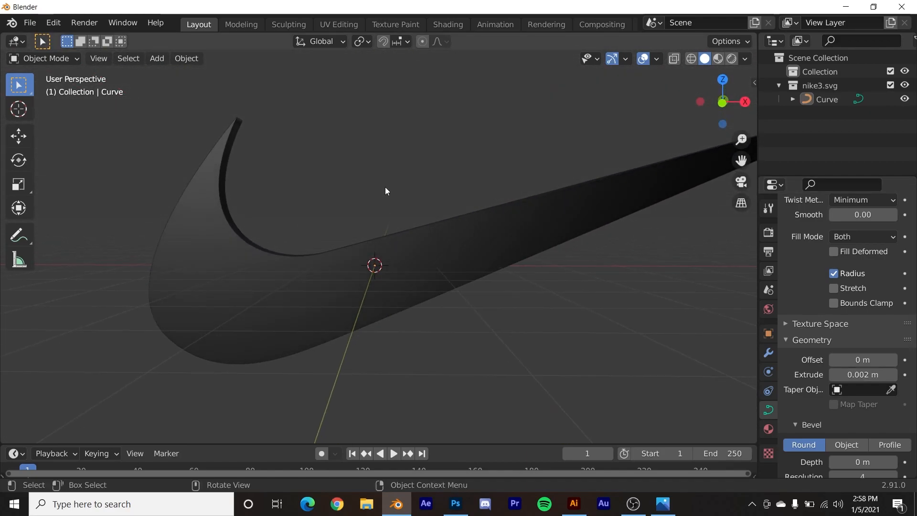
Set the curve's Bevel Depth to 0.002 m and view the swoosh from the front
{"action": "left_click_drag", "start_coordinate": [386, 191], "coordinate": [391, 246]}
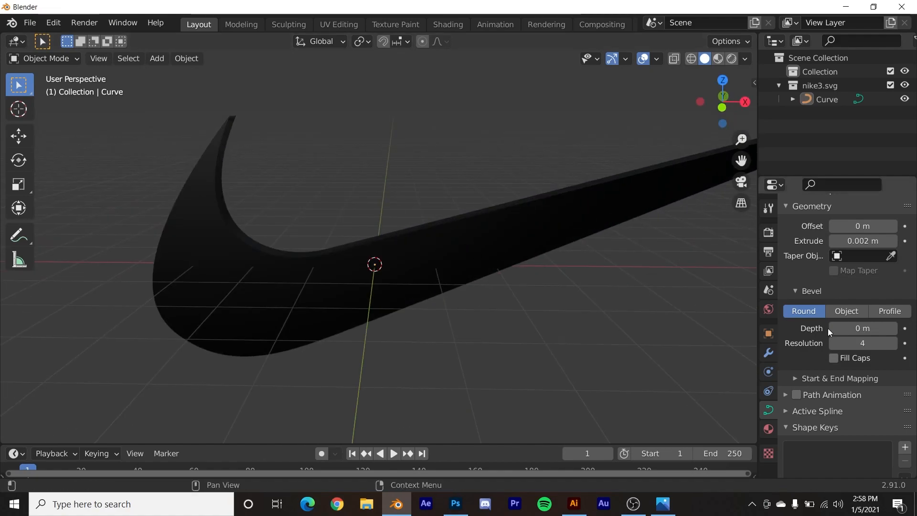
{"action": "mouse_move", "coordinate": [863, 328]}
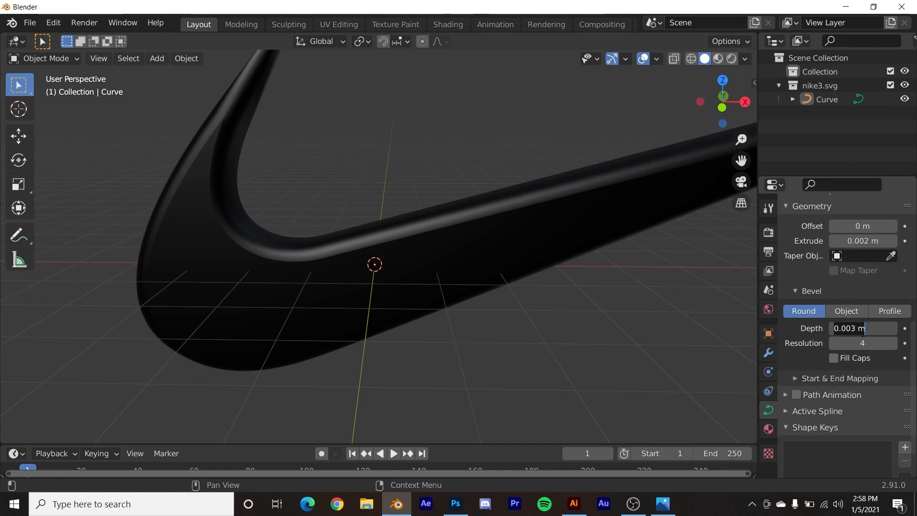
{"action": "type", "text": "0.002"}
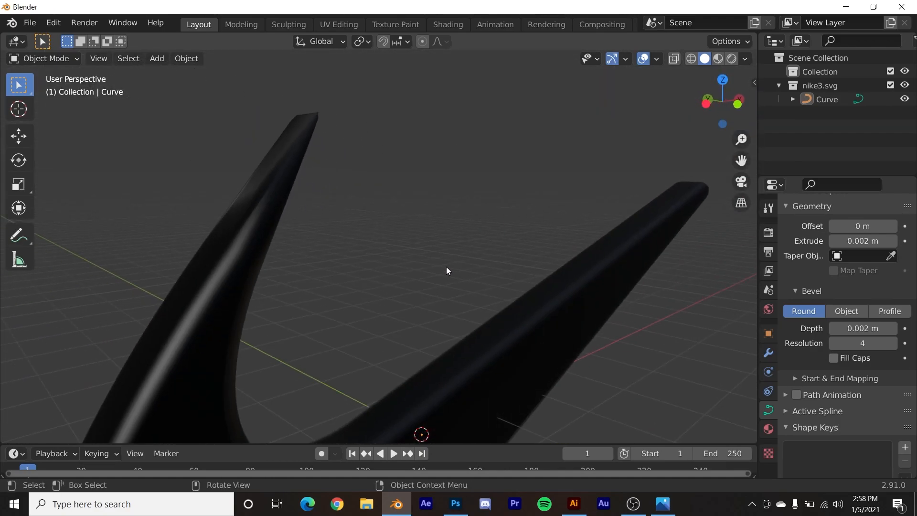
{"action": "key", "text": "KP_1"}
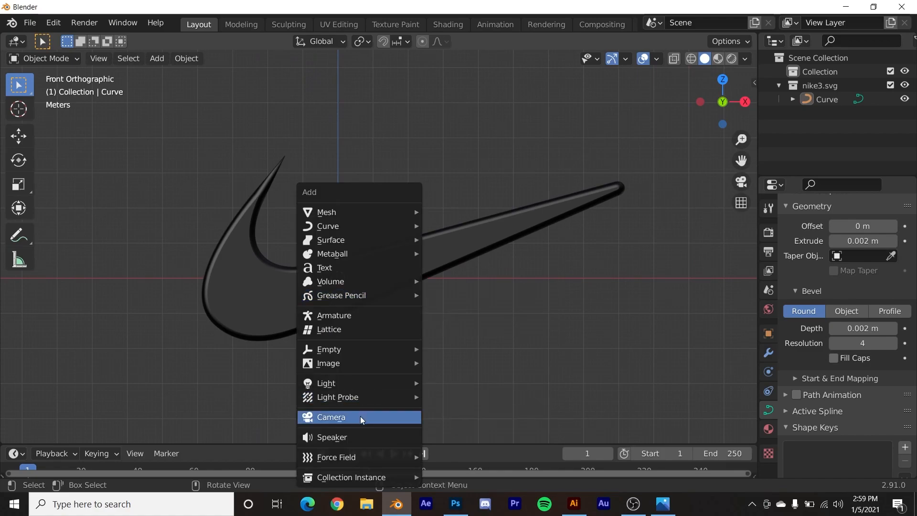
Add a camera with a 100 mm focal length and move it to frame the swoosh
{"action": "left_click", "coordinate": [332, 418]}
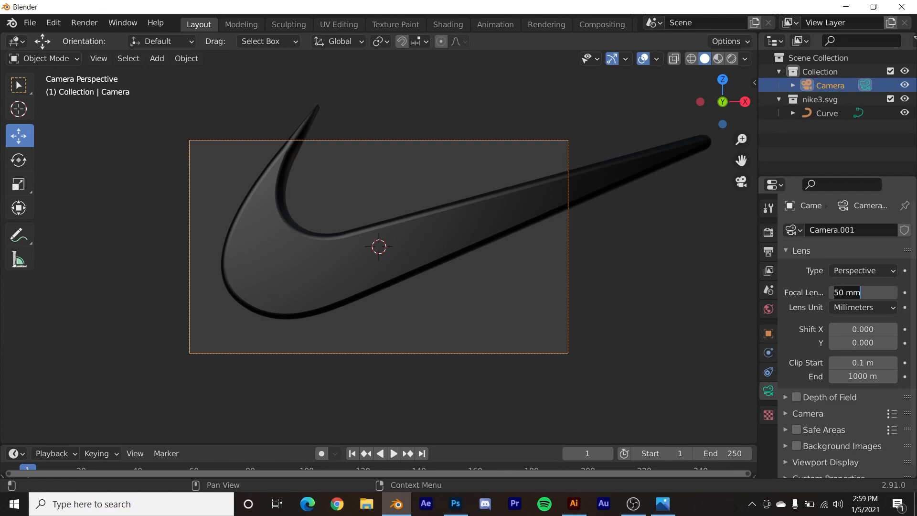
{"action": "type", "text": "100"}
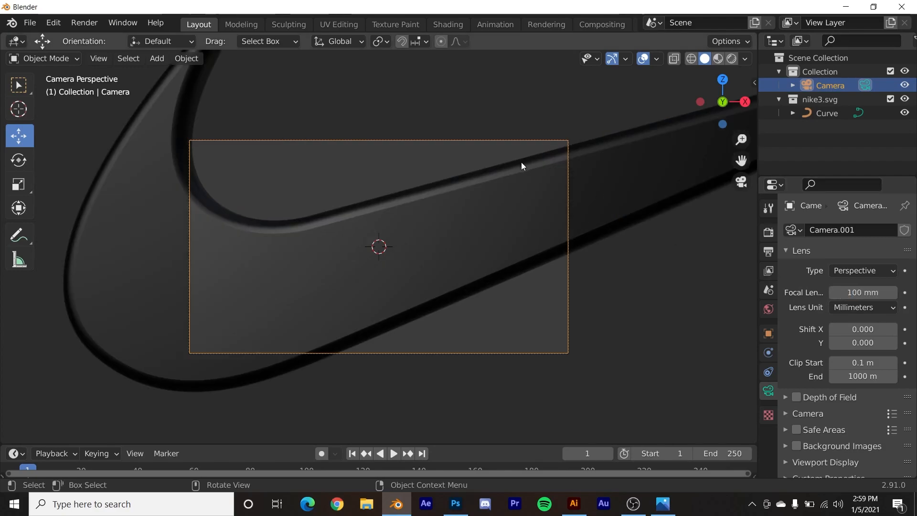
{"action": "key", "text": "g"}
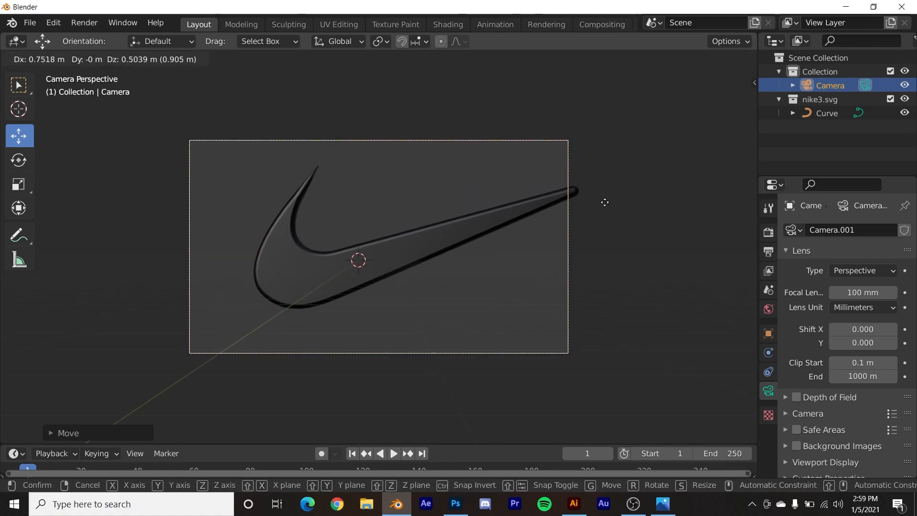
{"action": "left_click", "coordinate": [828, 112]}
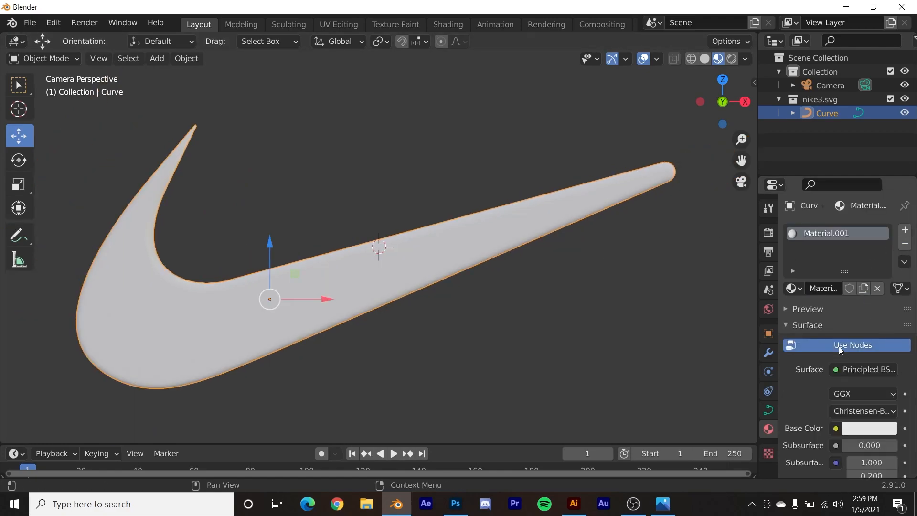
Scroll the material settings and switch to the Shading workspace for node editing
{"action": "scroll", "scroll_direction": "down", "scroll_amount": 3}
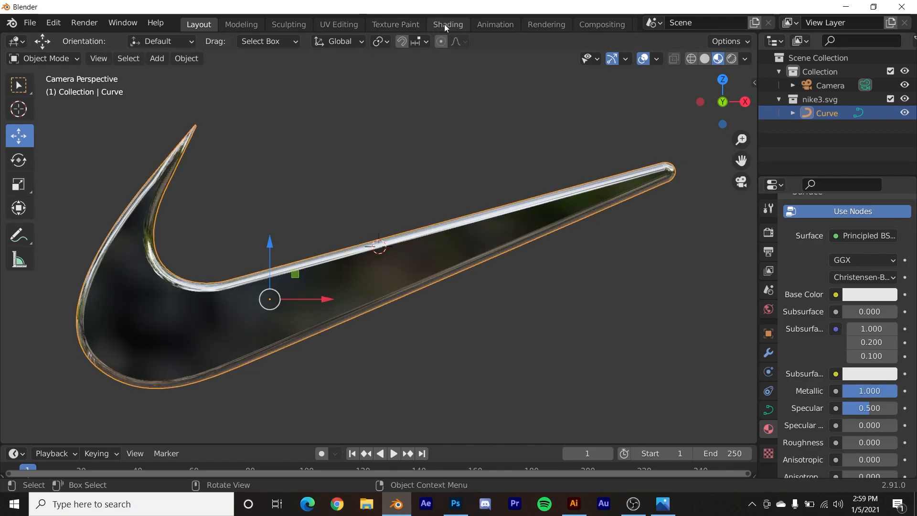
{"action": "left_click", "coordinate": [448, 25]}
{"action": "type", "text": "no"}
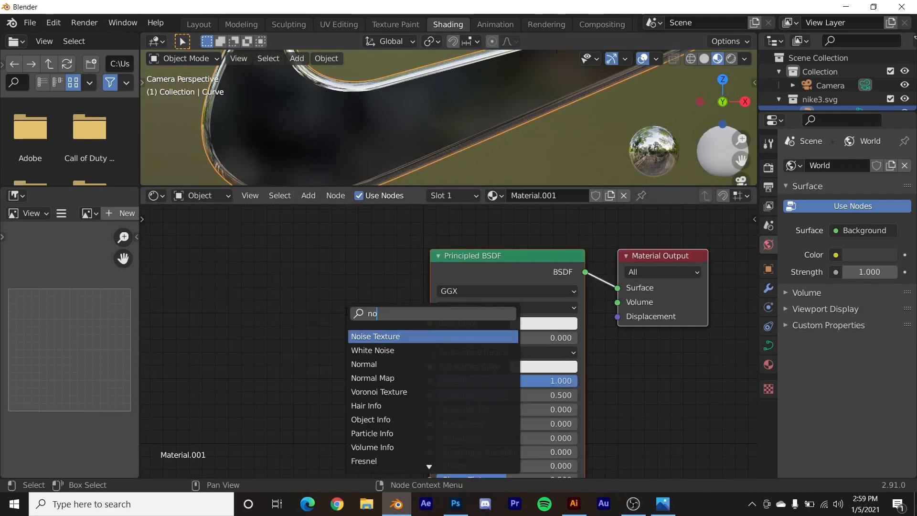
Add Noise Texture and Hue/Saturation nodes and link the noise colour into the hue/saturation node
{"action": "left_click", "coordinate": [376, 336]}
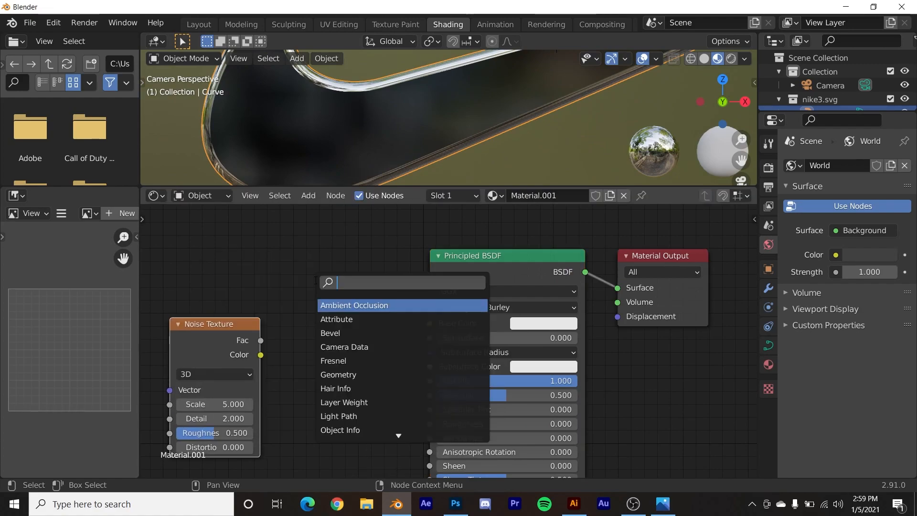
{"action": "type", "text": "hu"}
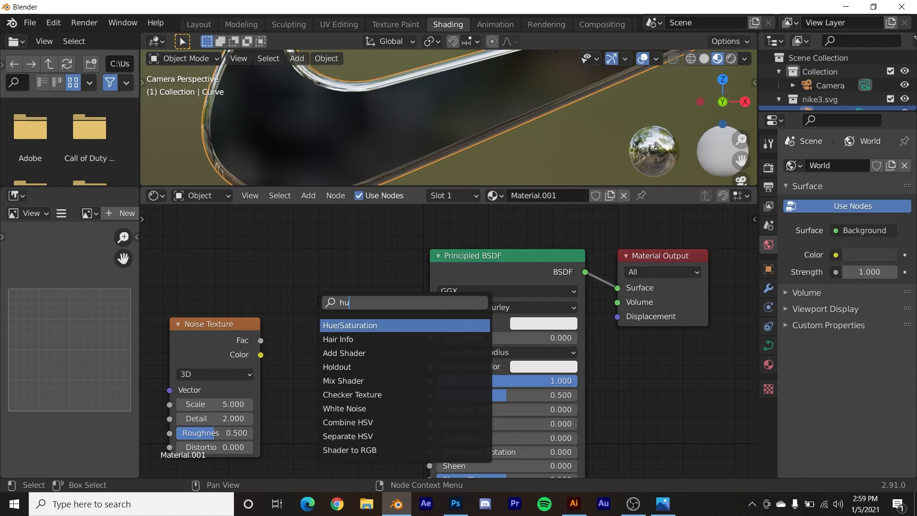
{"action": "left_click", "coordinate": [350, 325]}
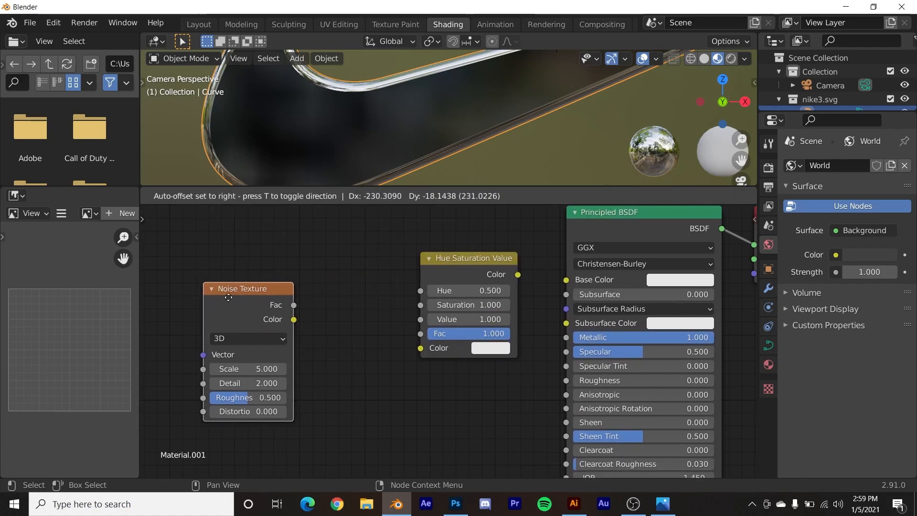
{"action": "left_click_drag", "start_coordinate": [294, 319], "coordinate": [417, 347]}
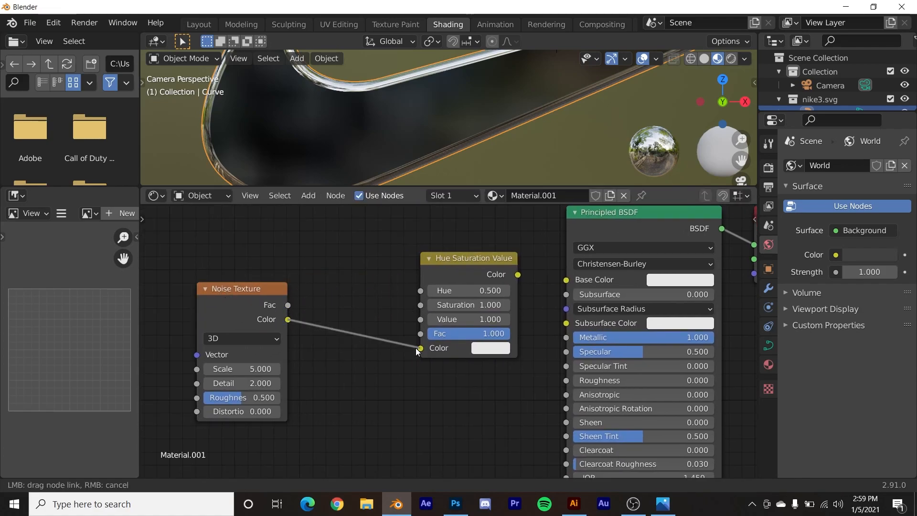
{"action": "left_click_drag", "start_coordinate": [517, 274], "coordinate": [566, 280]}
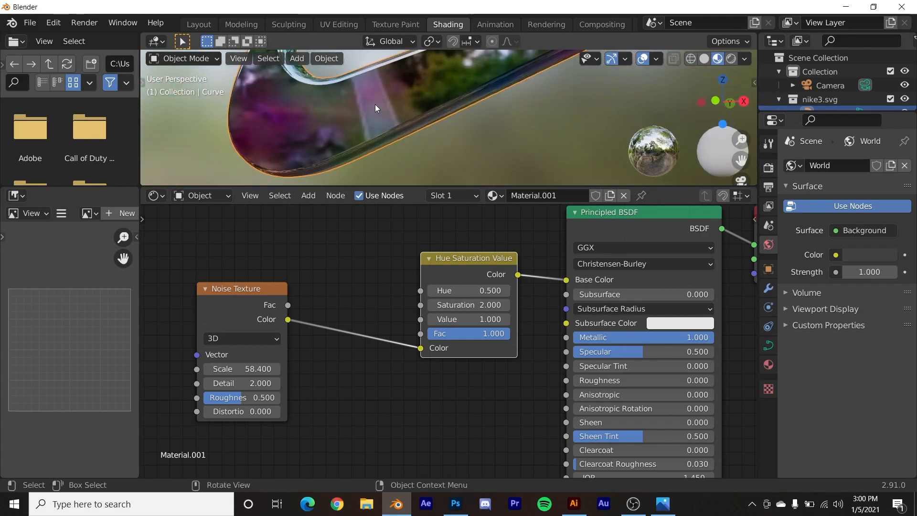
Feed the hue/saturation output into Base Color and return to the Layout workspace
{"action": "left_click_drag", "start_coordinate": [381, 117], "coordinate": [398, 160]}
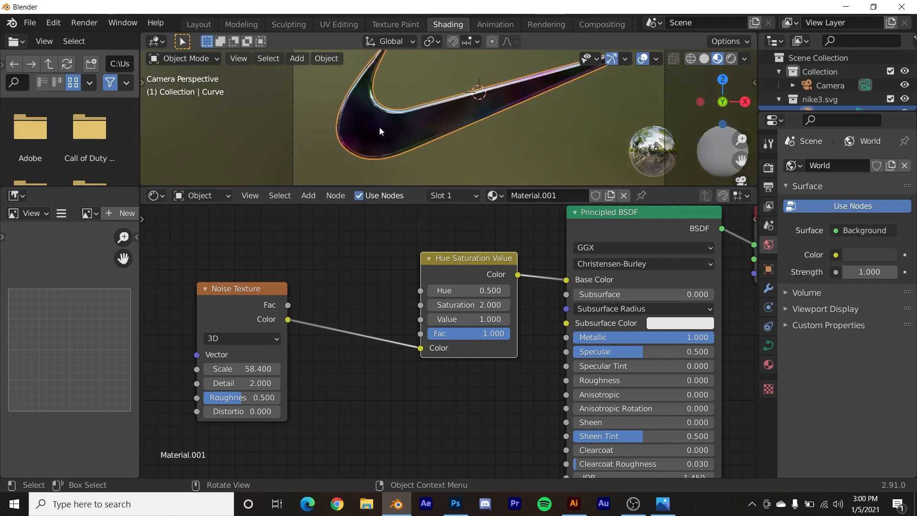
{"action": "left_click", "coordinate": [199, 23]}
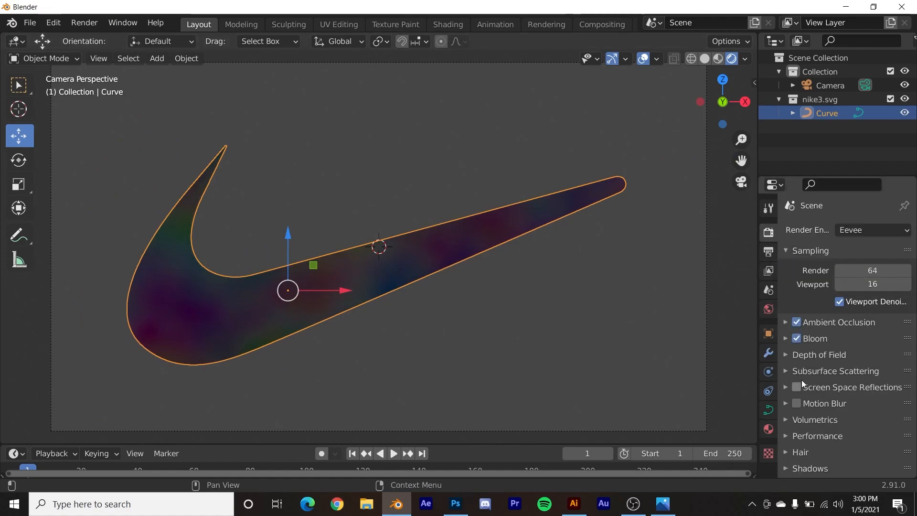
Enable Screen Space Reflections in Eevee and show the World lighting settings
{"action": "left_click", "coordinate": [796, 387]}
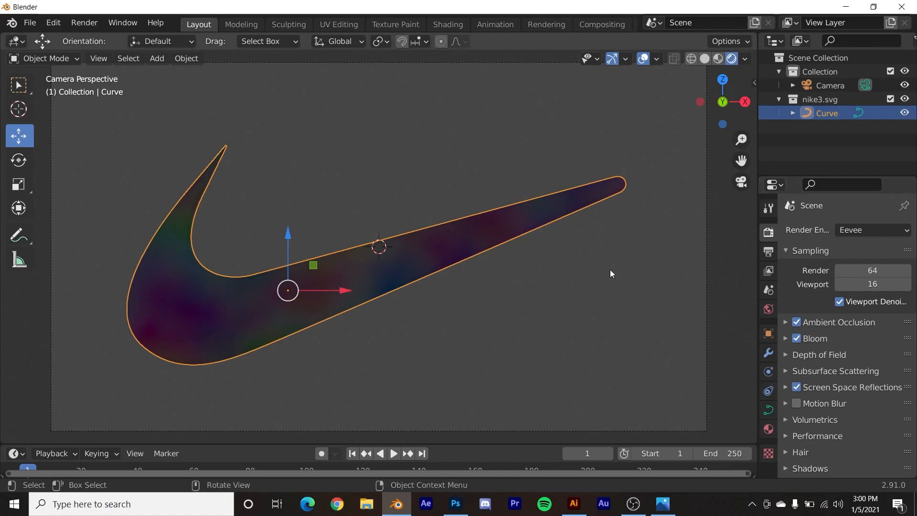
{"action": "left_click", "coordinate": [768, 309]}
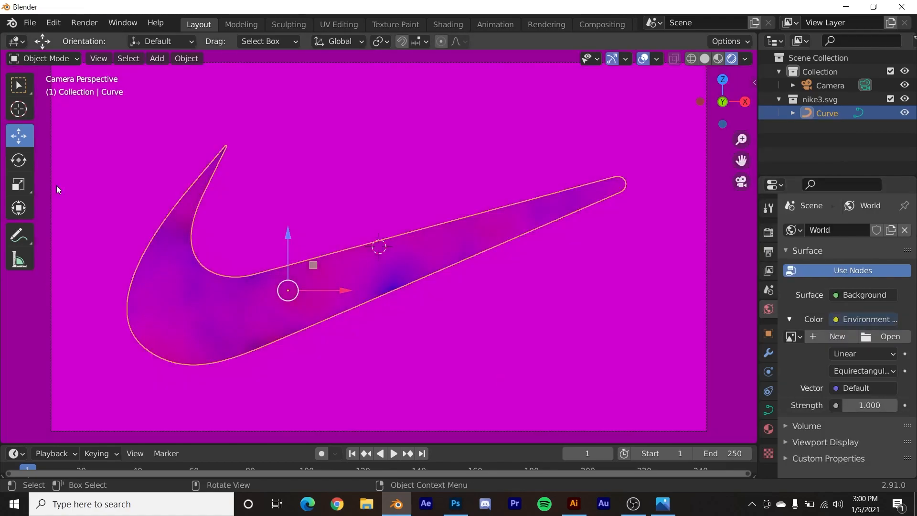
{"action": "mouse_move", "coordinate": [386, 299]}
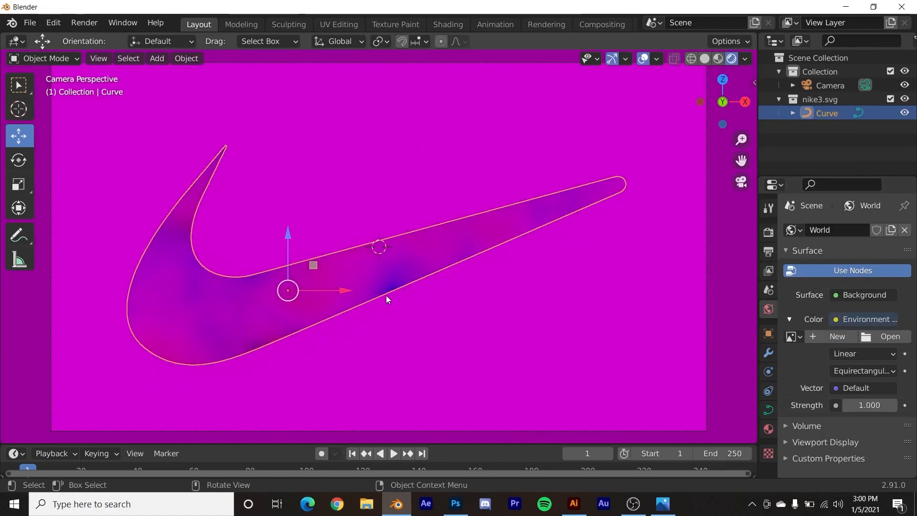
Switch from Blender to Google Chrome showing the Unsplash photo site
{"action": "left_click", "coordinate": [336, 504]}
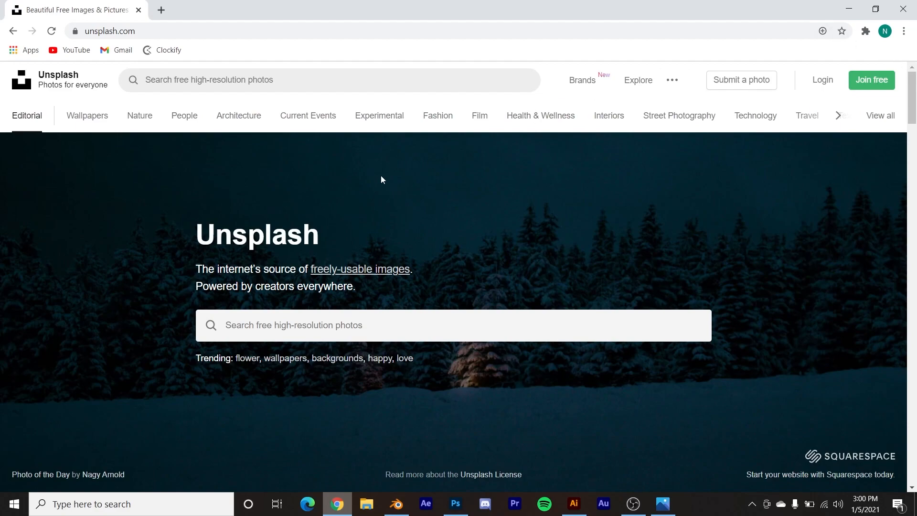
Search Unsplash for lights, download a bokeh lights photo and return to Blender
{"action": "type", "text": "lights"}
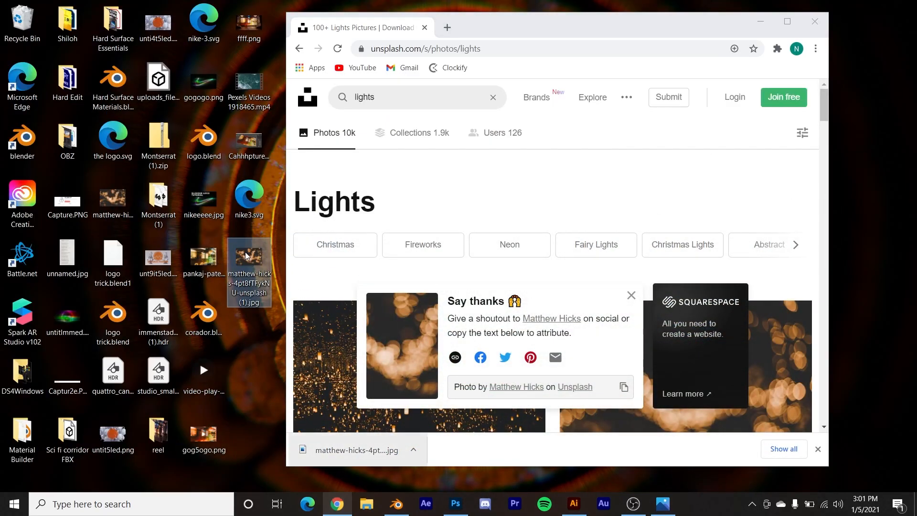
{"action": "left_click", "coordinate": [395, 503]}
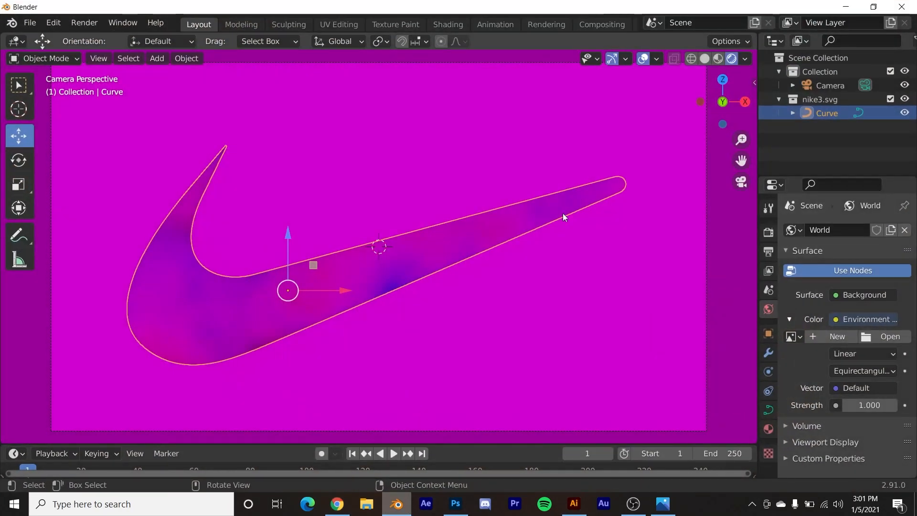
Load the downloaded bokeh lights jpg as the world environment texture and go to Shading
{"action": "left_click", "coordinate": [889, 335]}
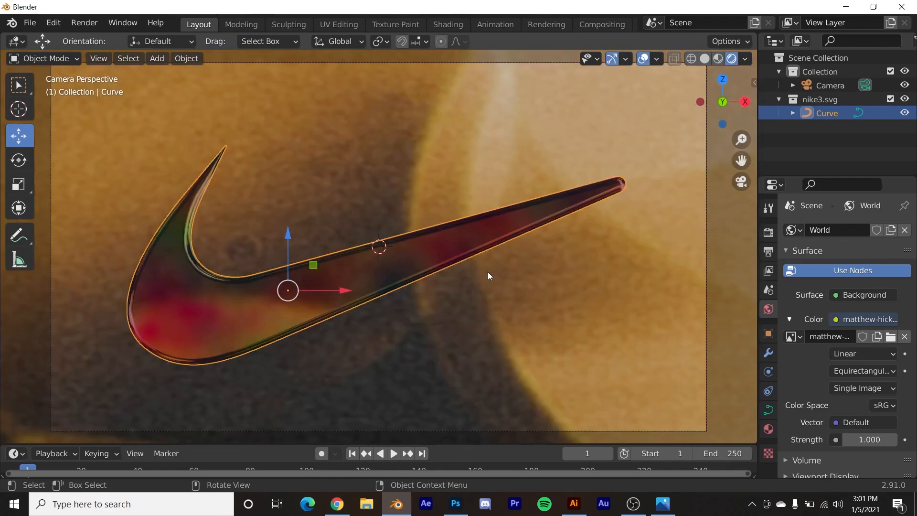
{"action": "mouse_move", "coordinate": [443, 66]}
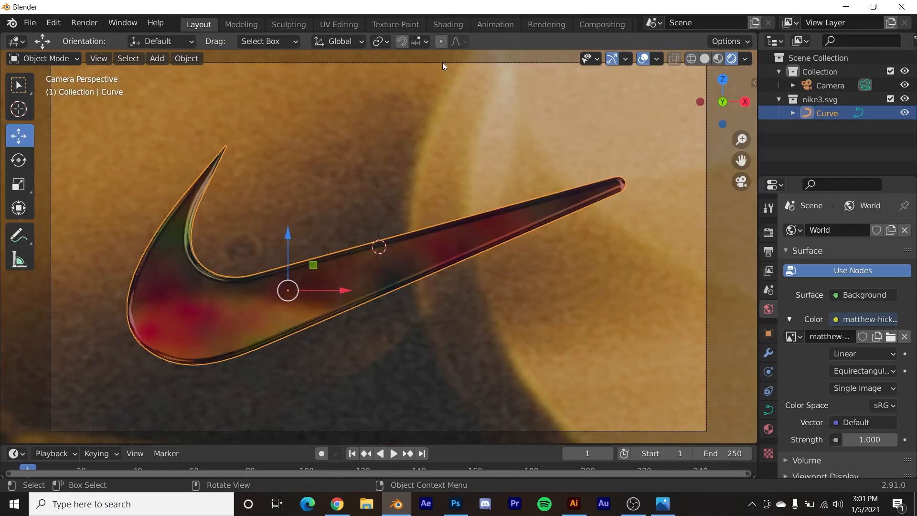
{"action": "left_click", "coordinate": [447, 23]}
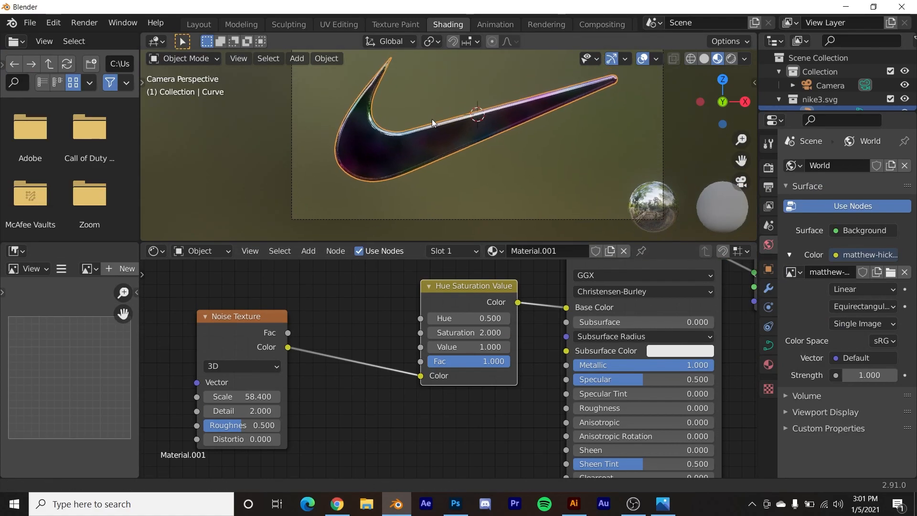
Show the world's node tree, then search the add-on preferences for "node"
{"action": "left_click", "coordinate": [202, 251]}
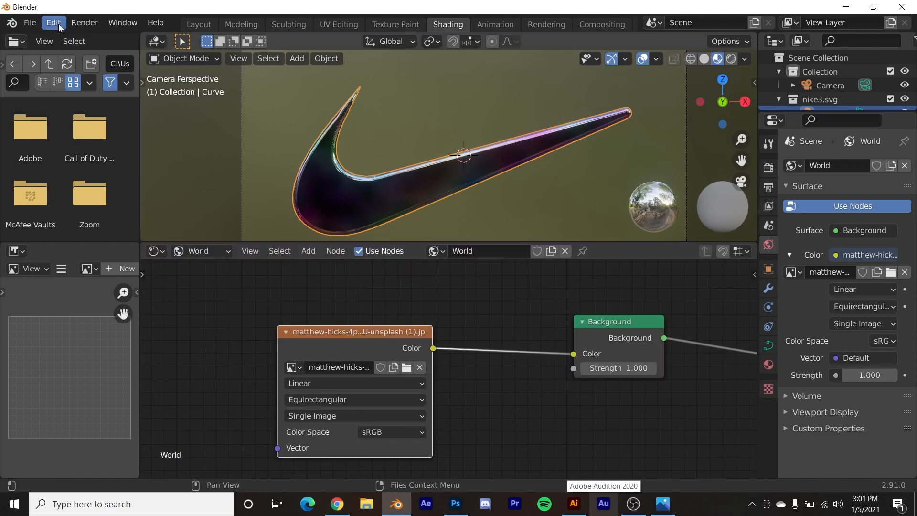
{"action": "left_click", "coordinate": [52, 22]}
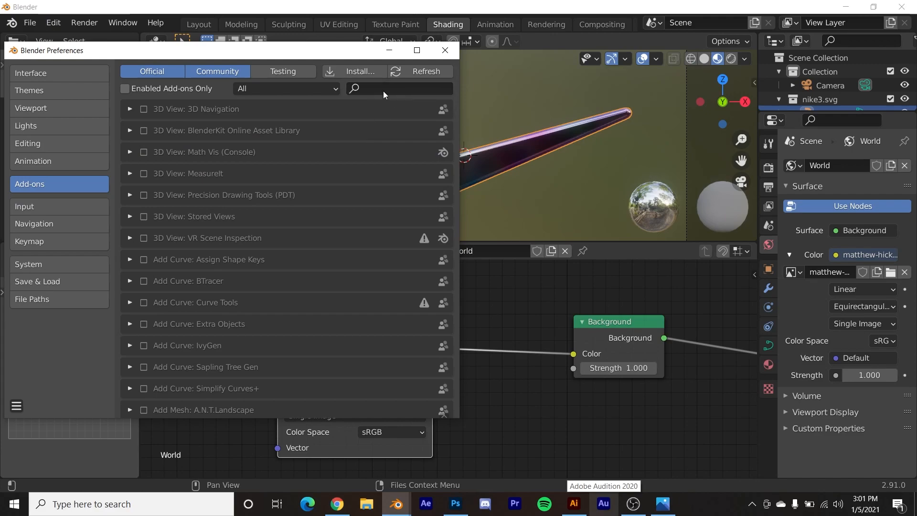
{"action": "left_click", "coordinate": [399, 88]}
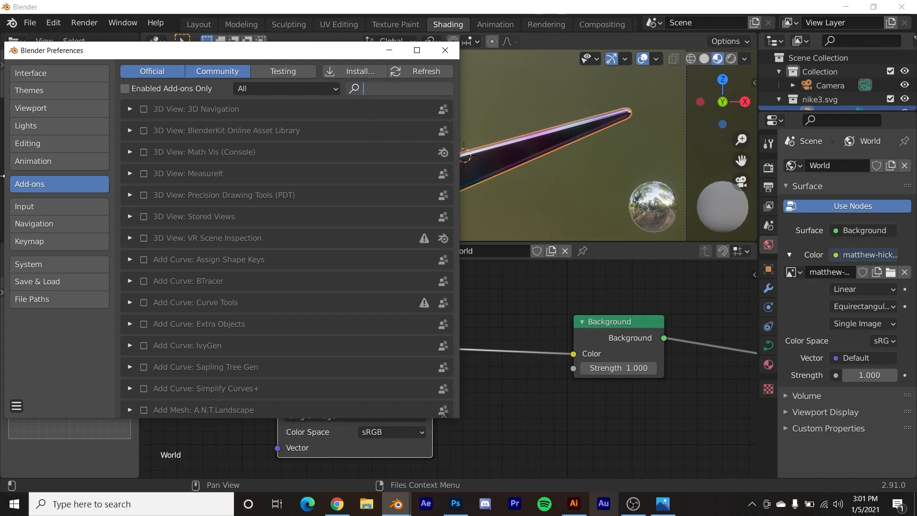
{"action": "type", "text": "node"}
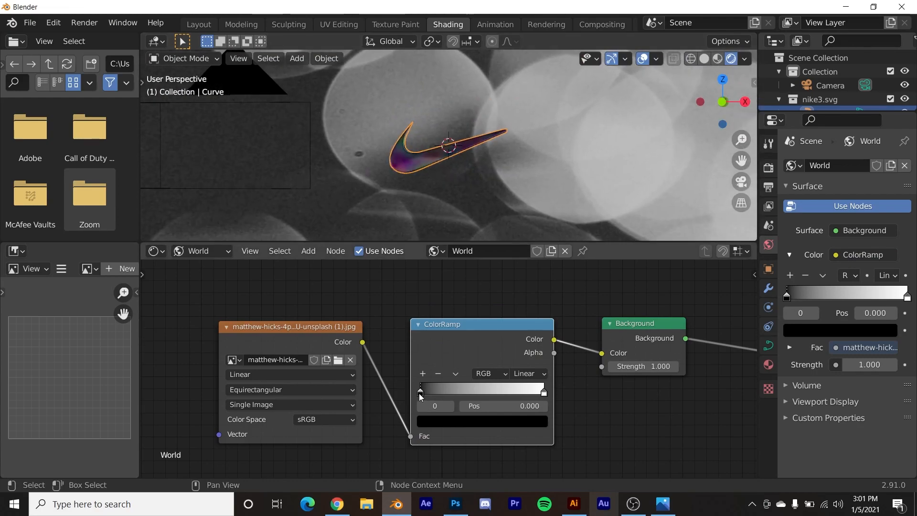
Move the world colour ramp's black stop to 0.142 to darken the background
{"action": "left_click_drag", "start_coordinate": [420, 393], "coordinate": [485, 387]}
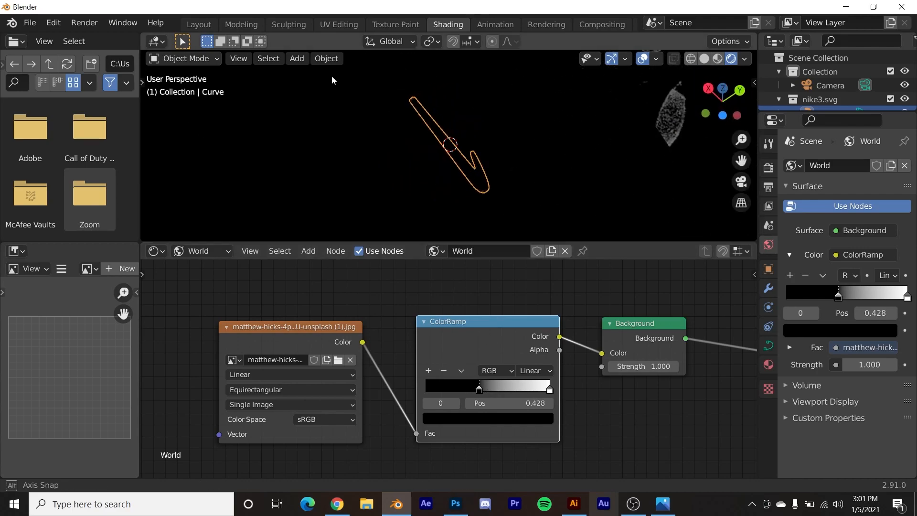
{"action": "left_click_drag", "start_coordinate": [478, 385], "coordinate": [444, 385]}
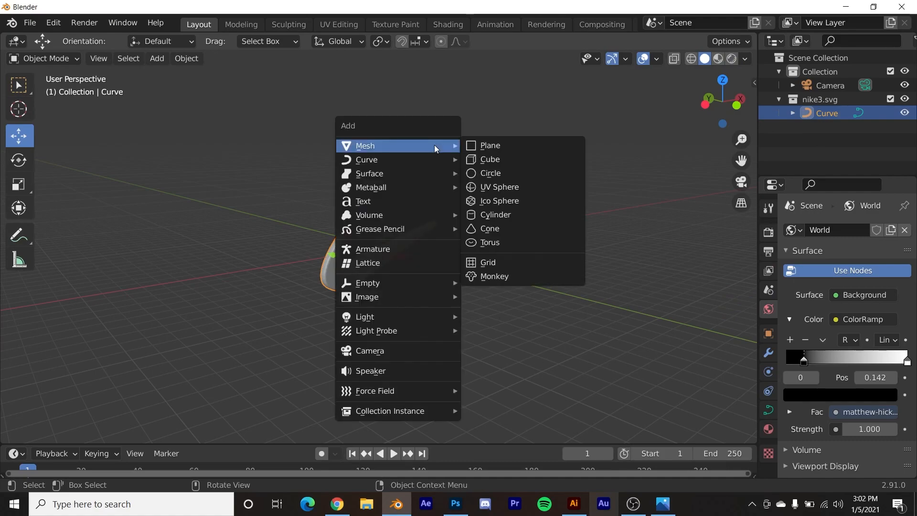
Add a plane behind the swoosh, give it new material Material.002 and view through the camera
{"action": "left_click", "coordinate": [490, 145]}
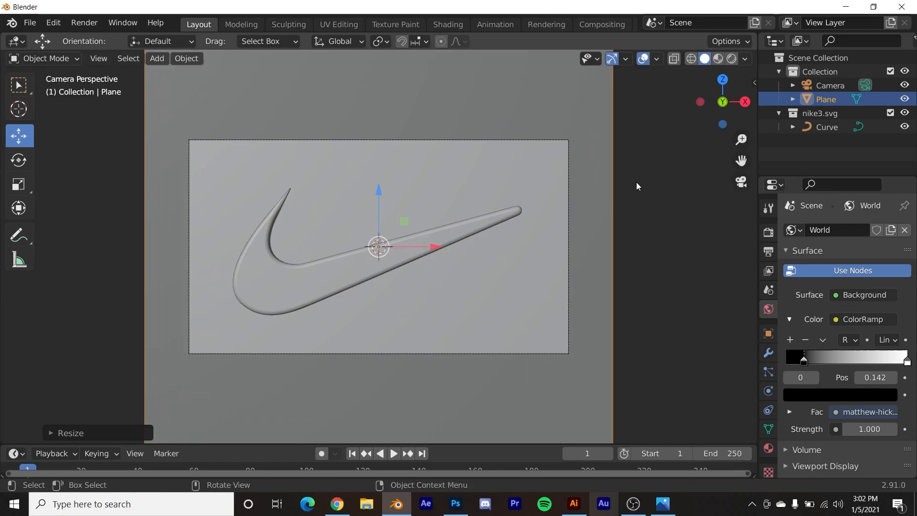
{"action": "left_click", "coordinate": [448, 24]}
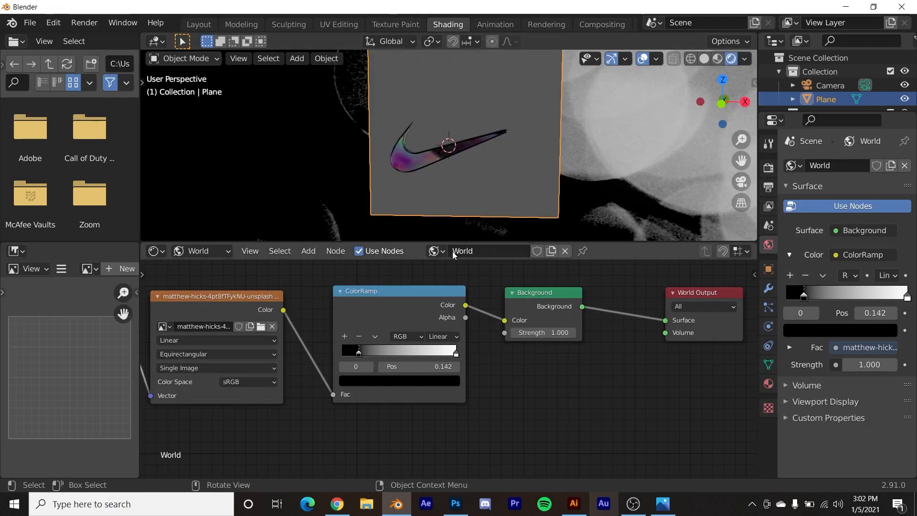
{"action": "left_click", "coordinate": [193, 252]}
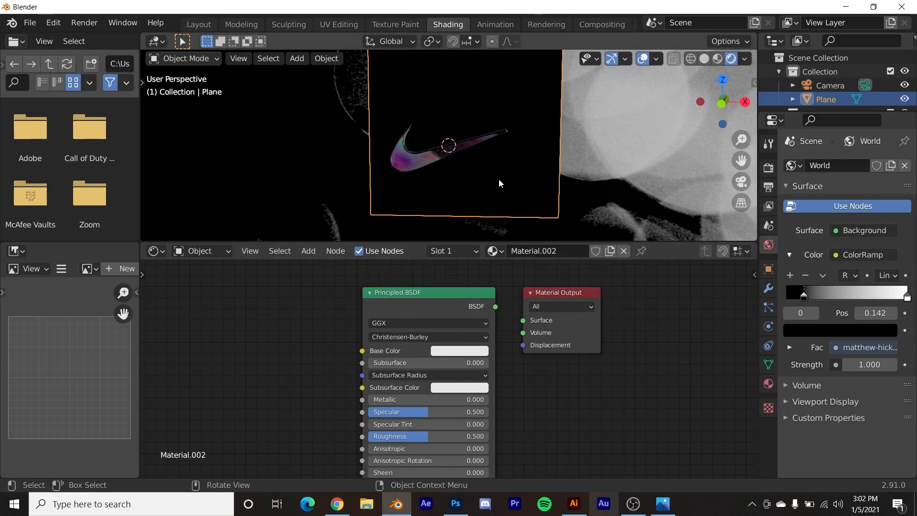
{"action": "key", "text": "s"}
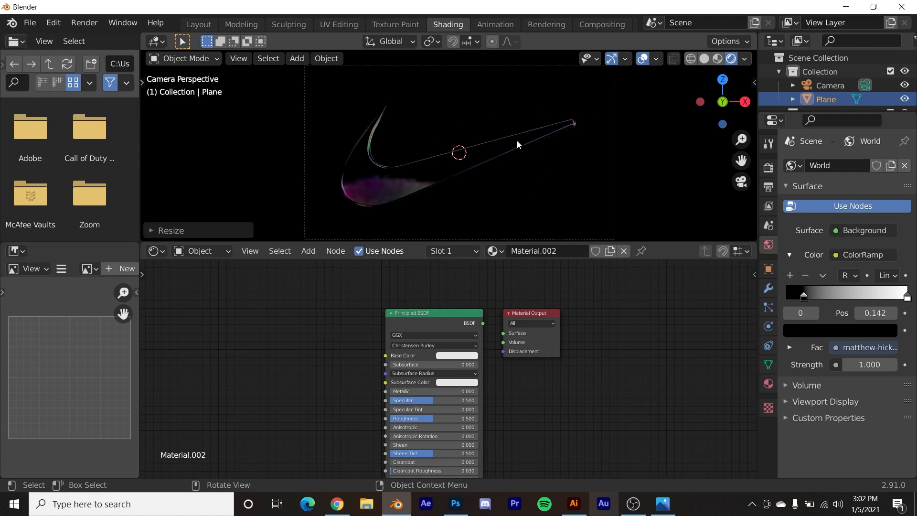
{"action": "mouse_move", "coordinate": [539, 126]}
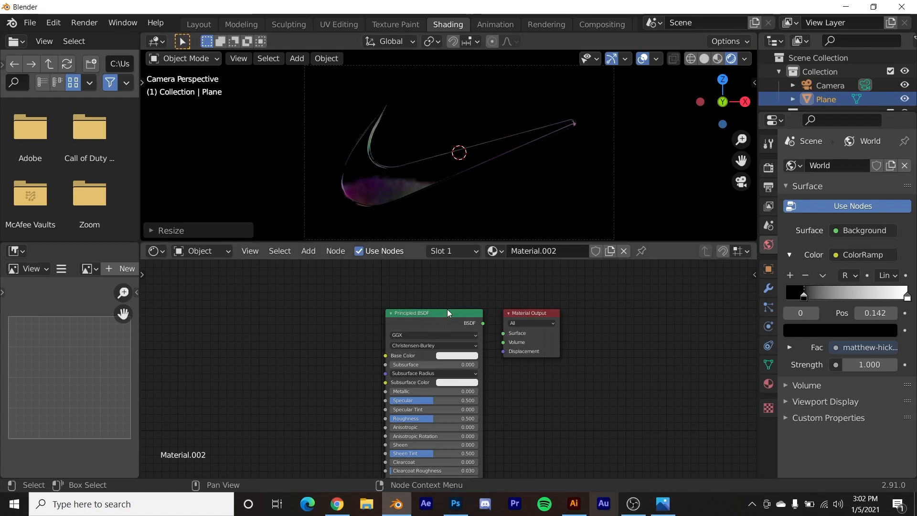
Set world background strength to 176.9 for a bright glow and render the scene
{"action": "left_click", "coordinate": [202, 251]}
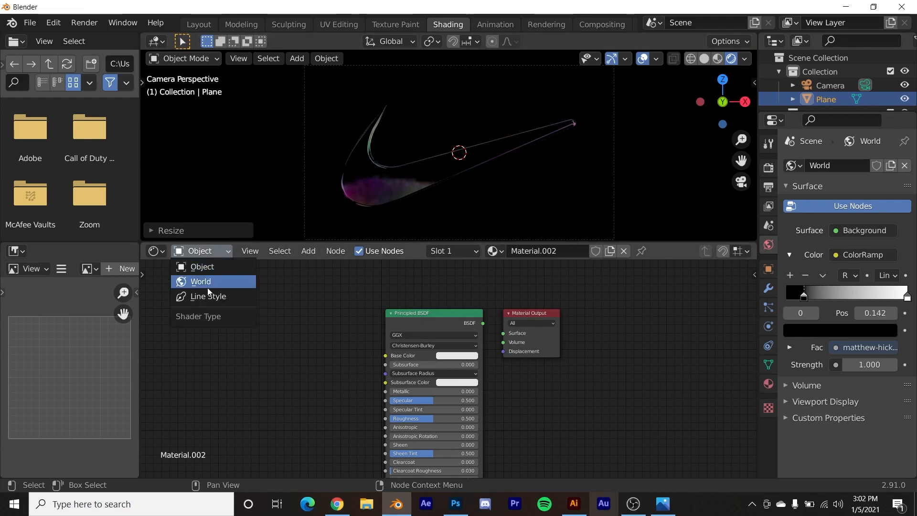
{"action": "left_click", "coordinate": [200, 281]}
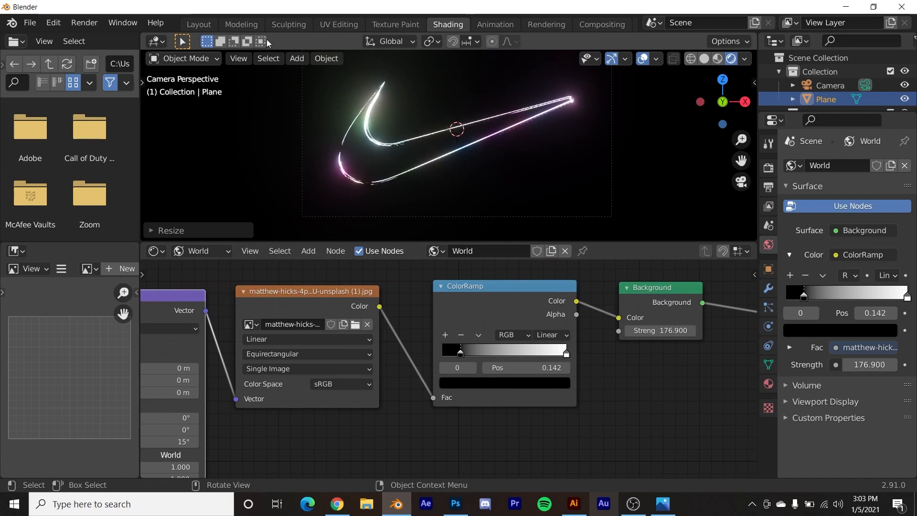
{"action": "left_click", "coordinate": [199, 25]}
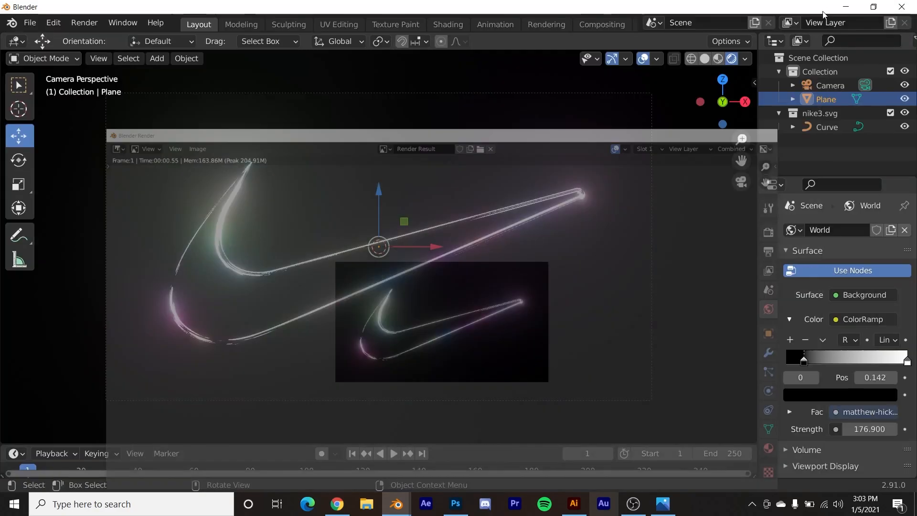
Enable compositing nodes with a backdrop viewer and move the Render Layers node aside
{"action": "left_click", "coordinate": [601, 24]}
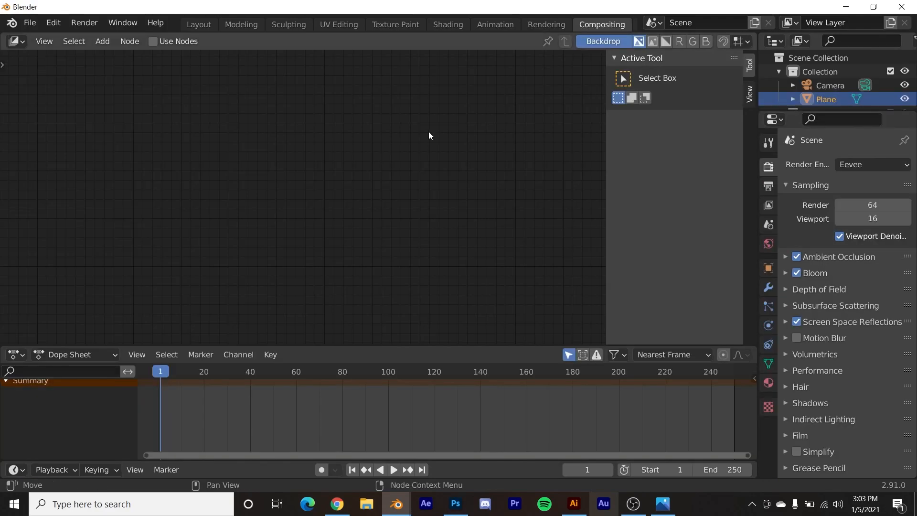
{"action": "left_click", "coordinate": [153, 41]}
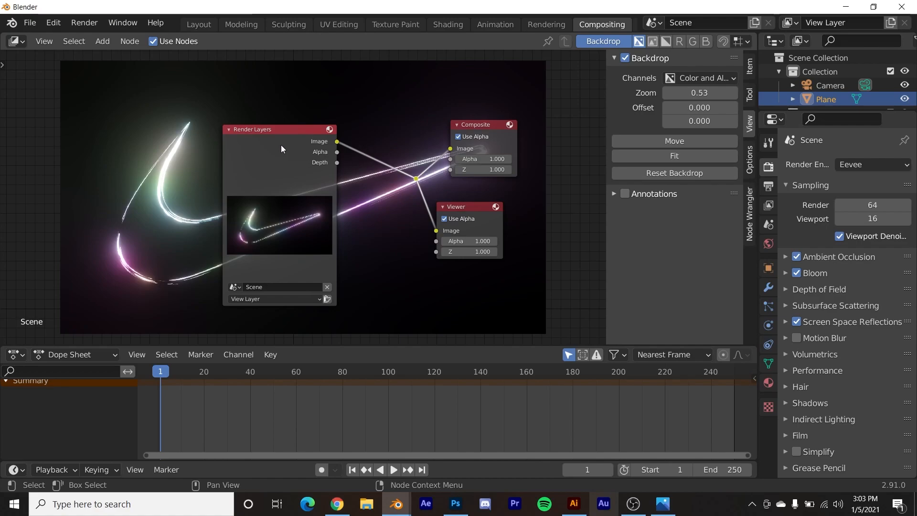
{"action": "left_click_drag", "start_coordinate": [279, 129], "coordinate": [131, 157]}
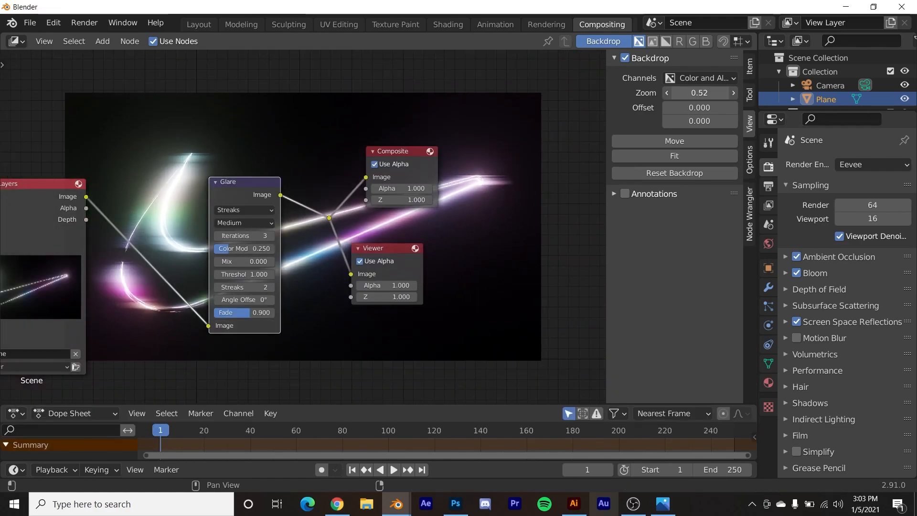
Set the Glare streaks to 5 iterations, fade 0.968 and mix -0.700
{"action": "left_click_drag", "start_coordinate": [245, 312], "coordinate": [249, 312]}
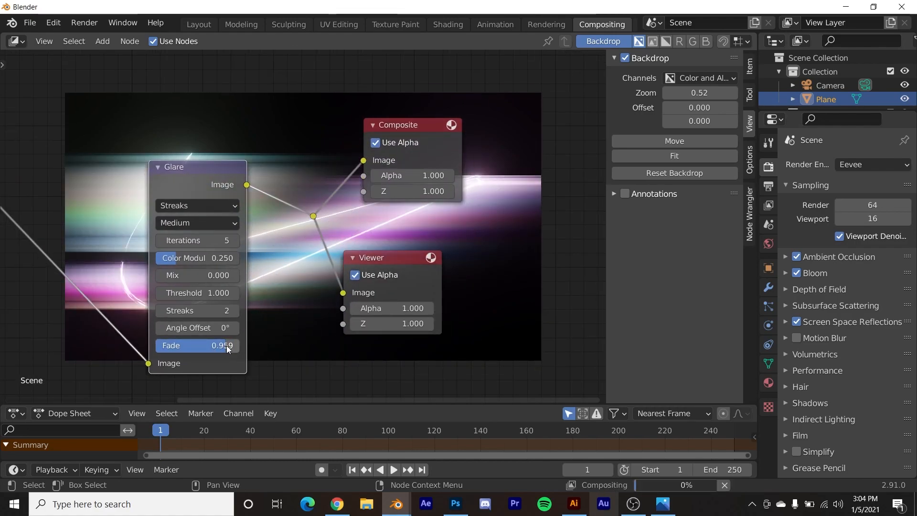
{"action": "left_click_drag", "start_coordinate": [227, 345], "coordinate": [231, 345]}
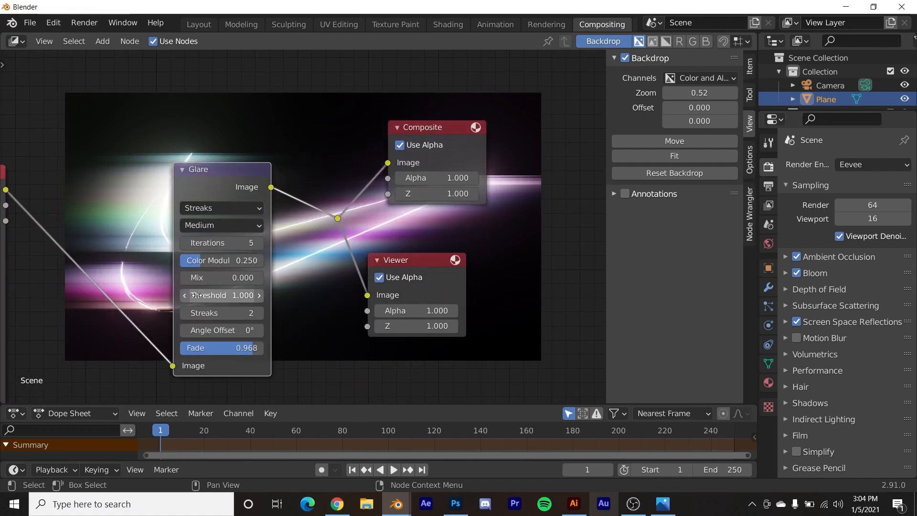
{"action": "left_click_drag", "start_coordinate": [234, 277], "coordinate": [199, 277]}
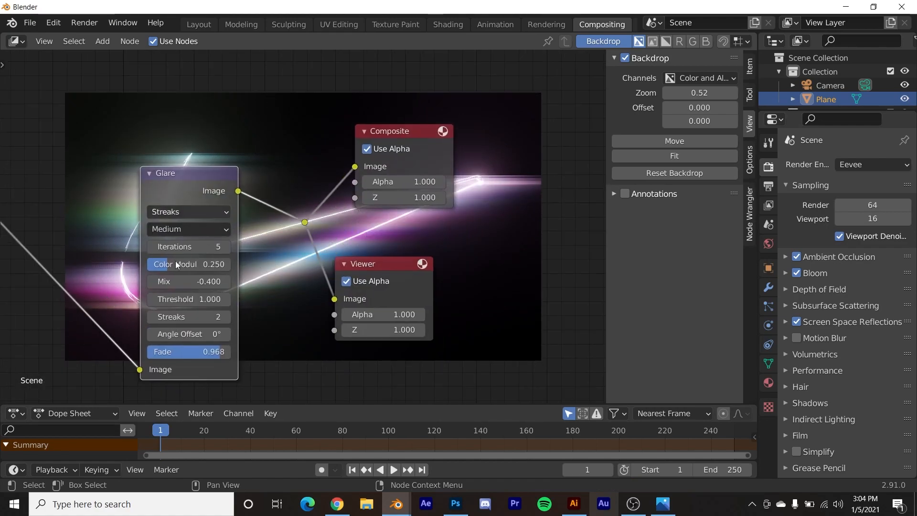
{"action": "left_click_drag", "start_coordinate": [188, 281], "coordinate": [170, 281]}
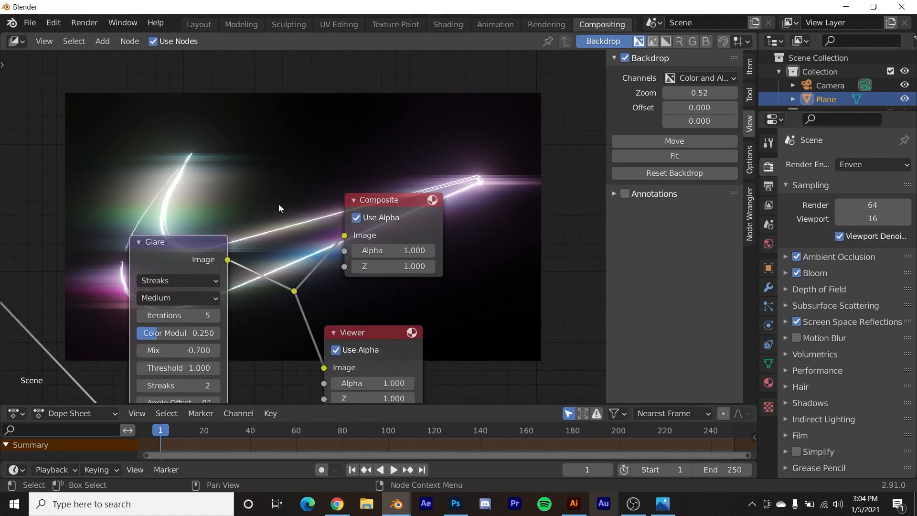
Add a Hue Saturation Value node with hue 0.616 and saturation 1.254, then view the final render
{"action": "type", "text": "hu"}
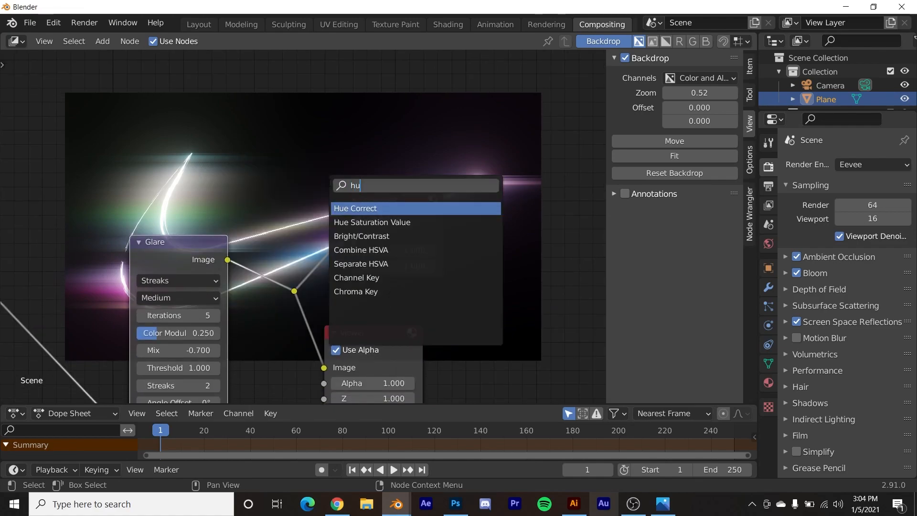
{"action": "left_click", "coordinate": [372, 223]}
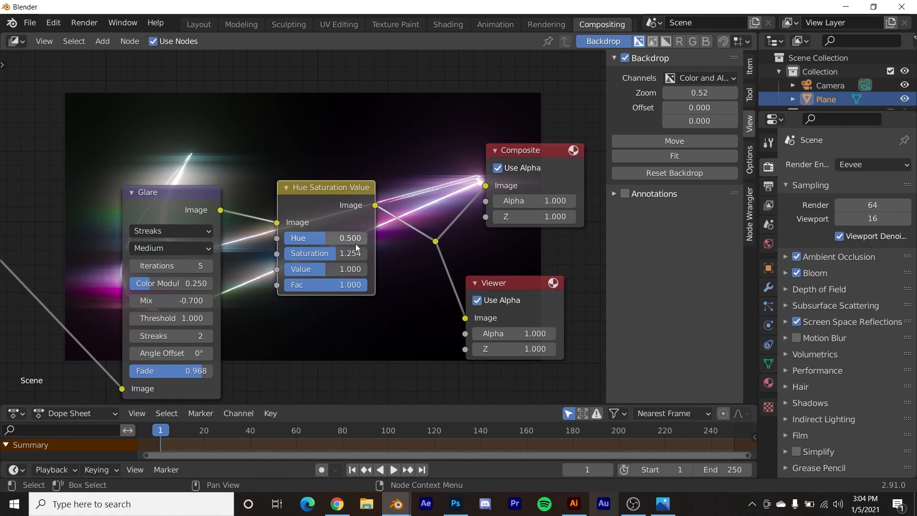
{"action": "left_click_drag", "start_coordinate": [303, 238], "coordinate": [338, 238]}
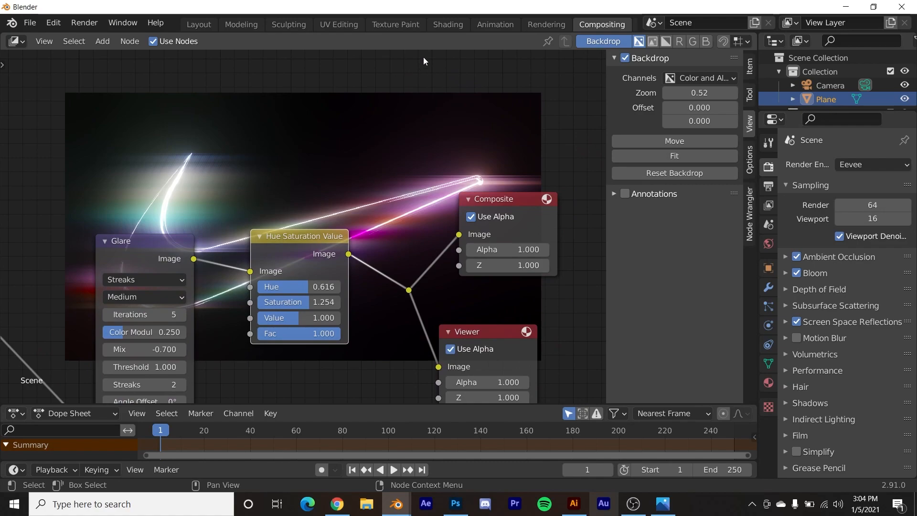
{"action": "mouse_move", "coordinate": [173, 196]}
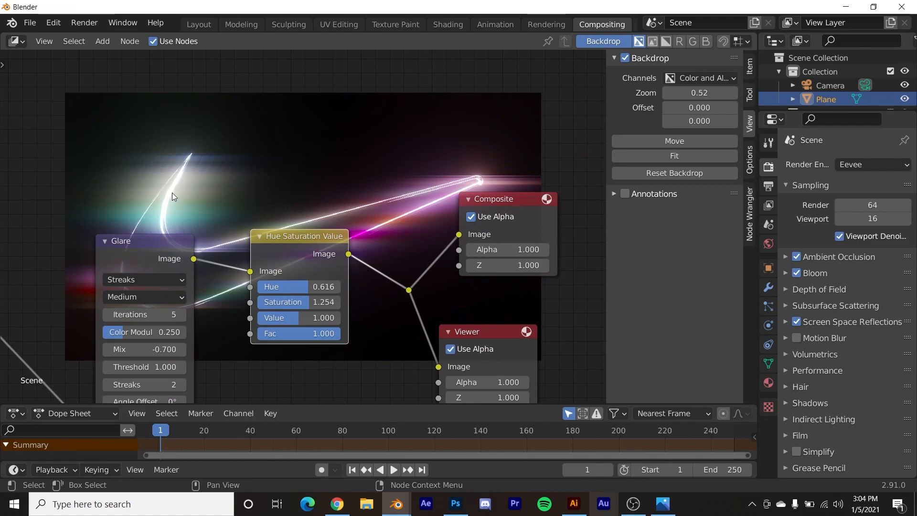
{"action": "left_click", "coordinate": [545, 24]}
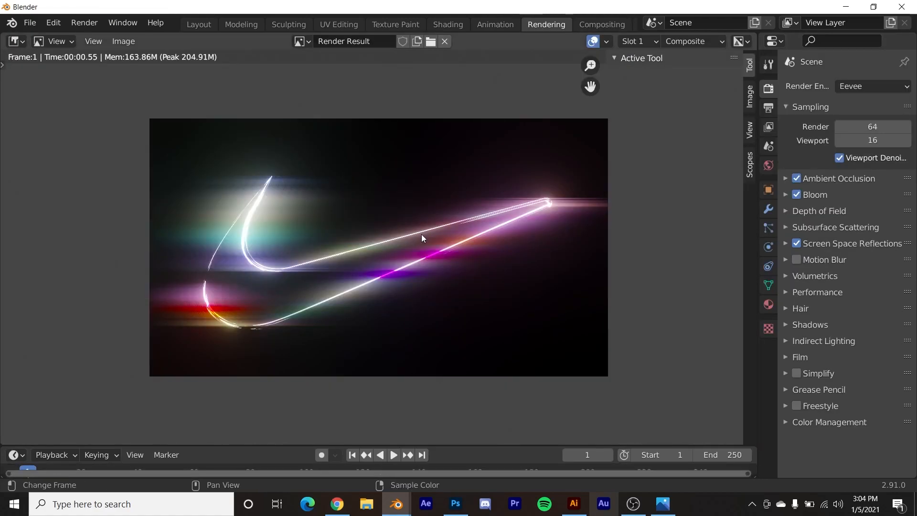